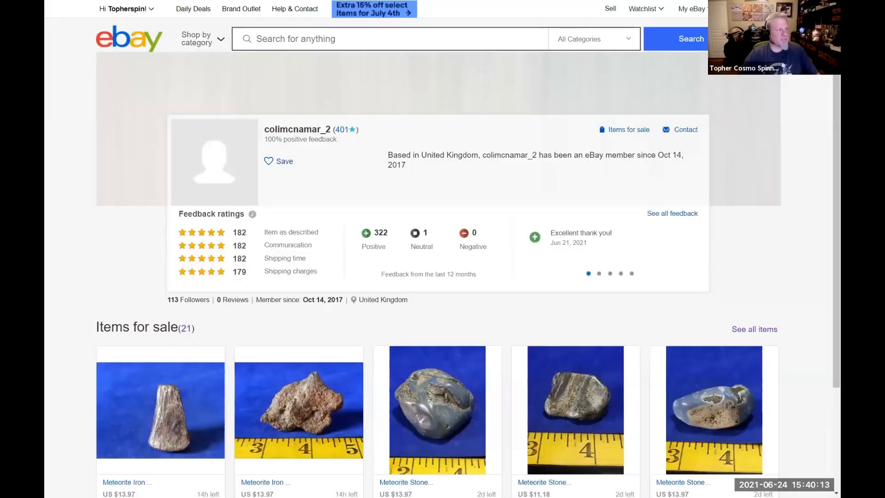
pyautogui.moveTo(297, 129)
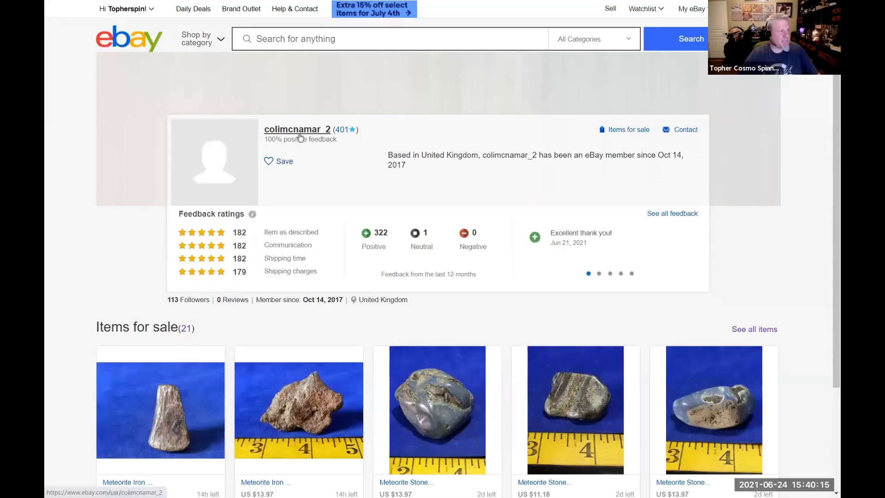
pyautogui.moveTo(282, 116)
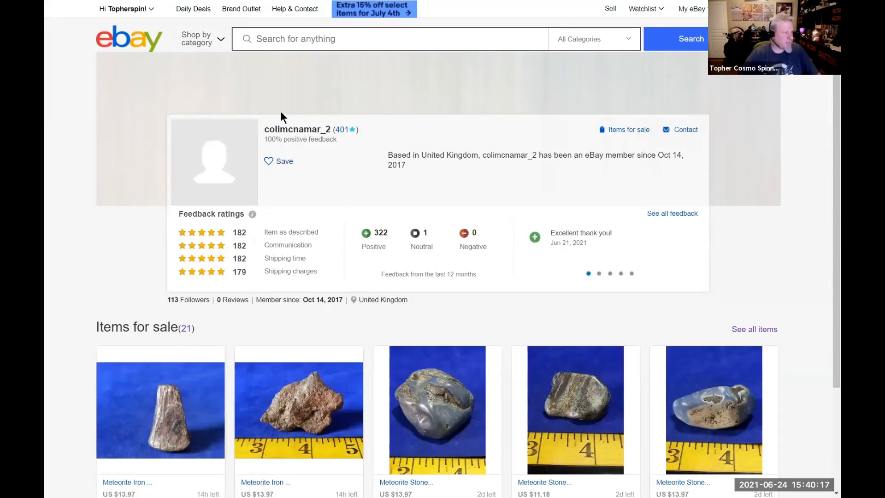
pyautogui.moveTo(316, 169)
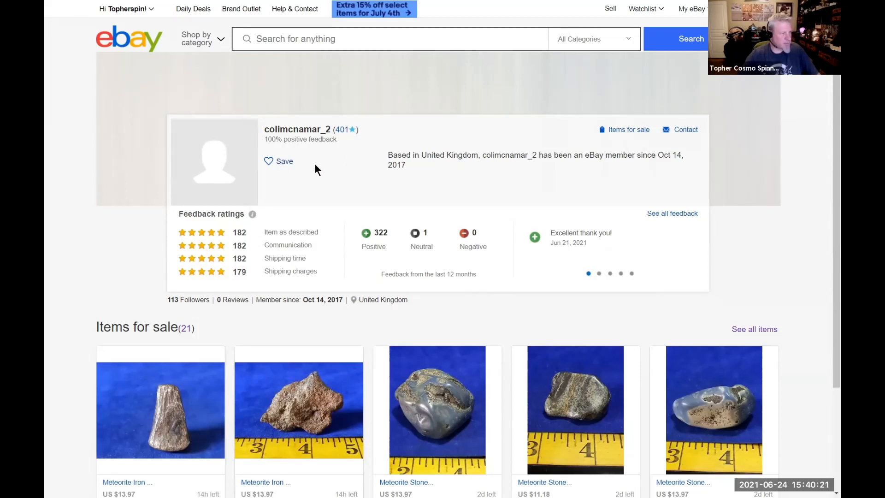
pyautogui.moveTo(475, 230)
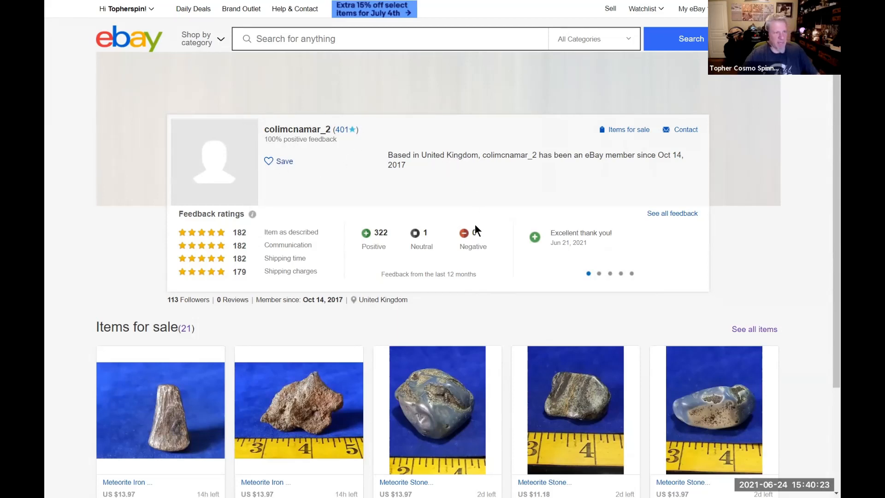
pyautogui.moveTo(601, 194)
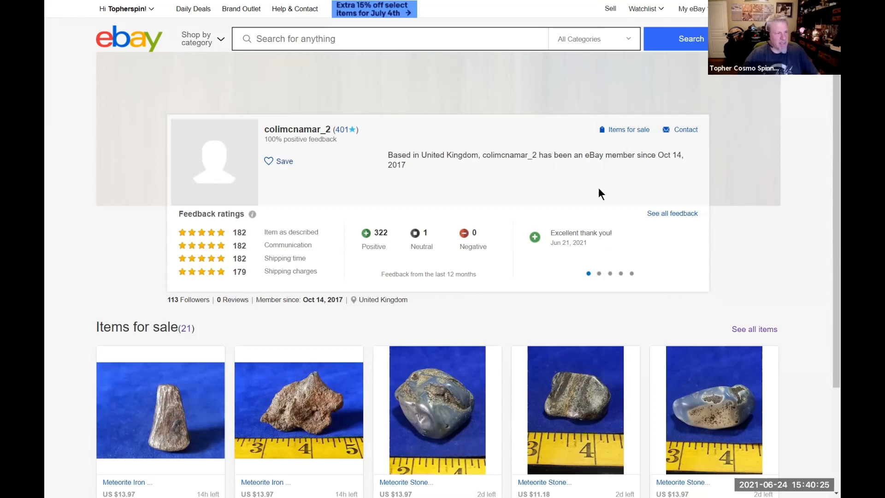
pyautogui.moveTo(400, 166)
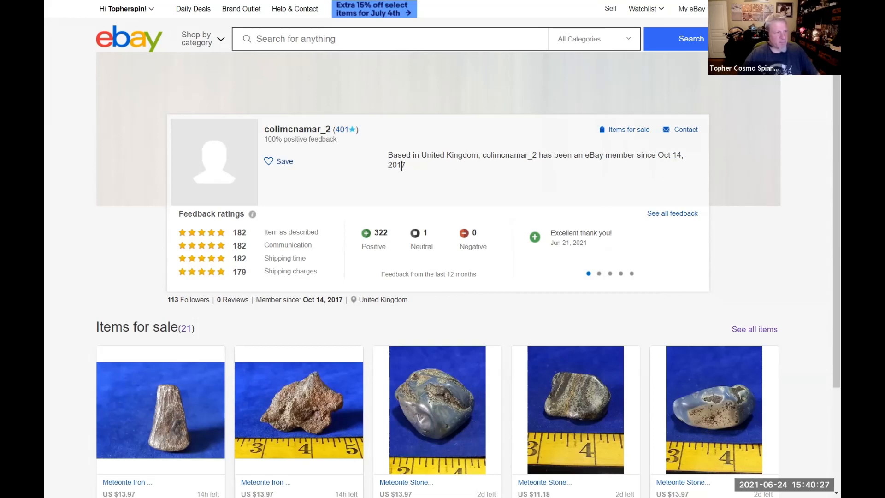
pyautogui.moveTo(410, 182)
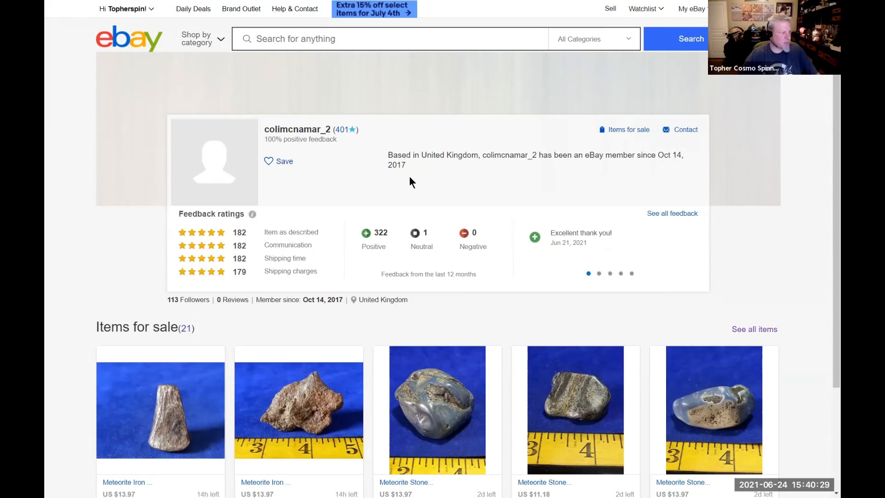
# Browse the seller's 21 meteorite listings, preview the 31g iron fridge-magnet item, and return to the list.
pyautogui.scroll(-3)
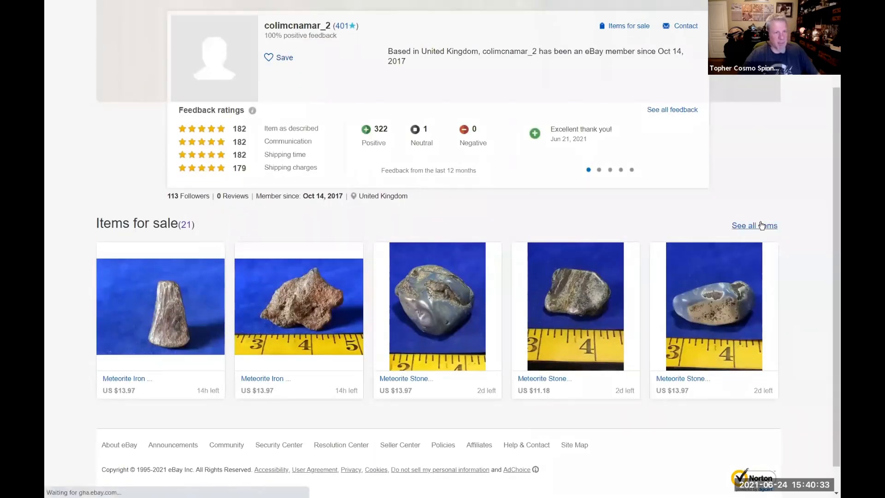
pyautogui.click(755, 225)
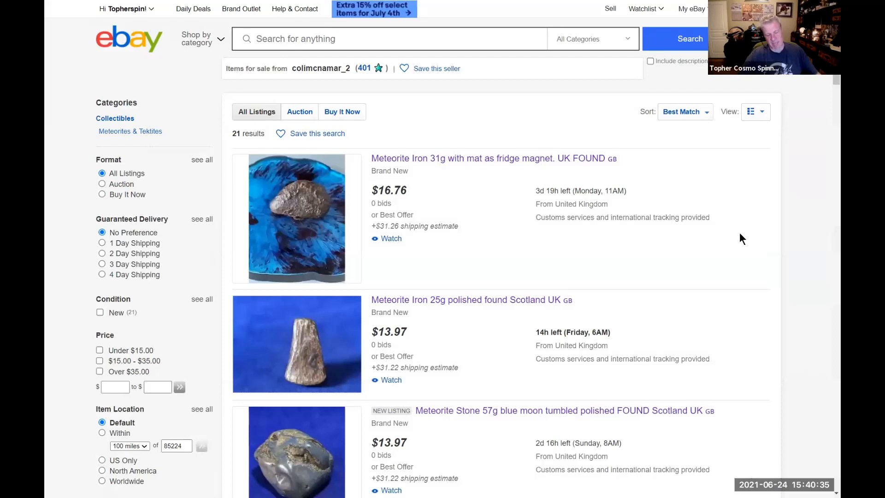
pyautogui.scroll(-3)
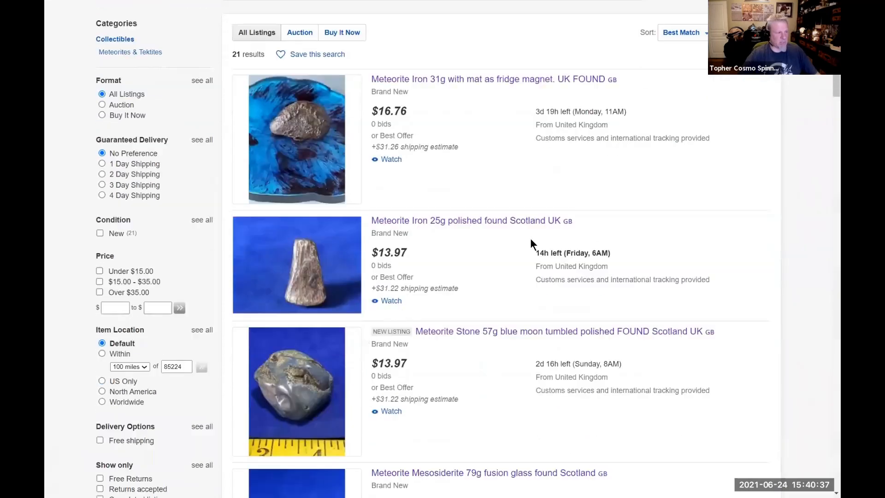
pyautogui.scroll(-3)
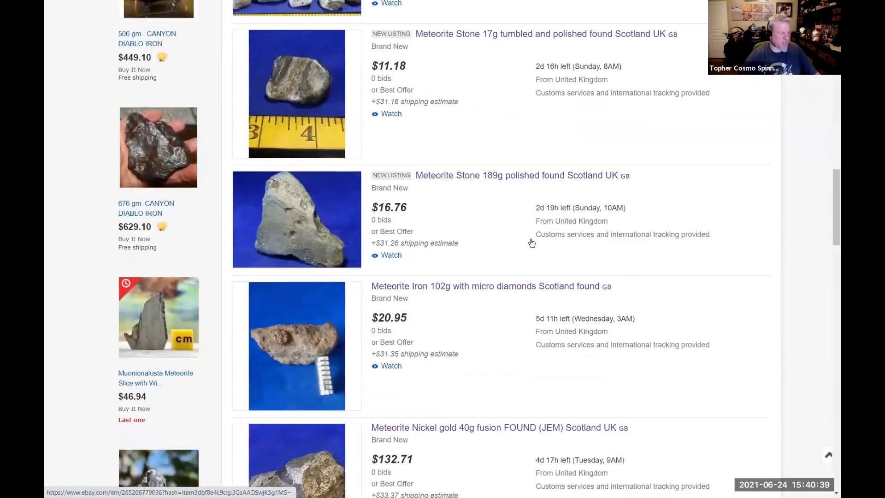
pyautogui.scroll(-3)
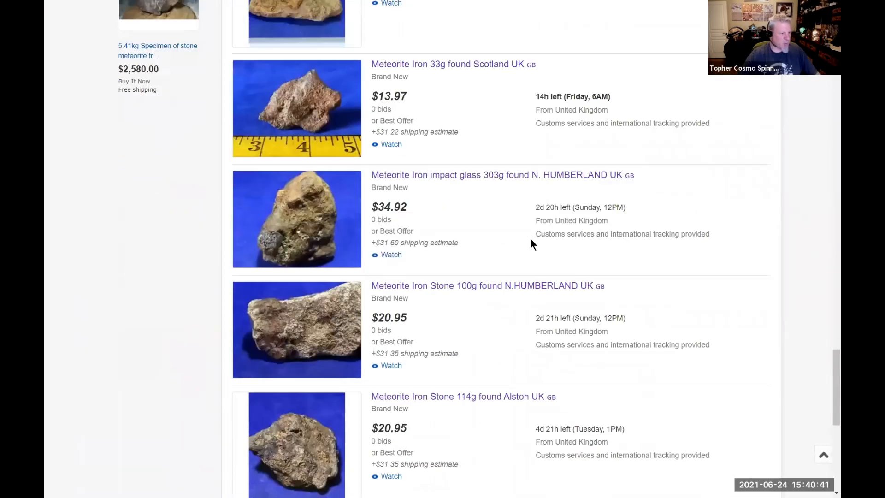
pyautogui.scroll(-3)
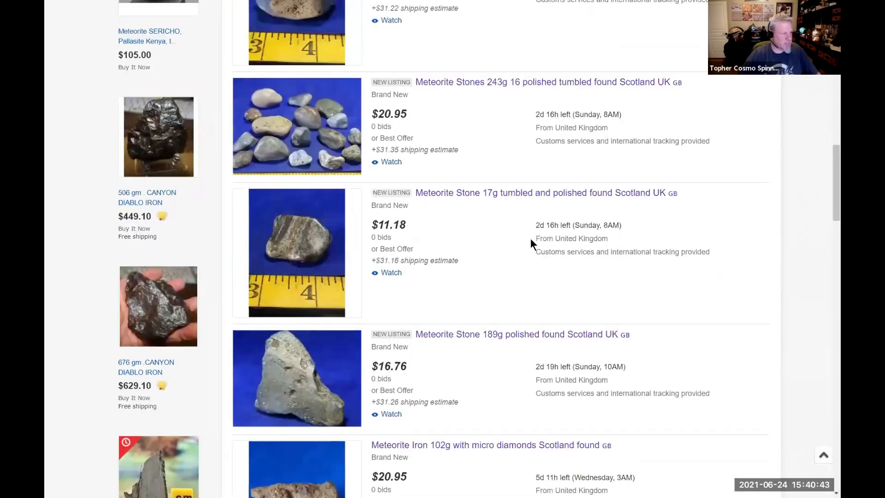
pyautogui.scroll(3)
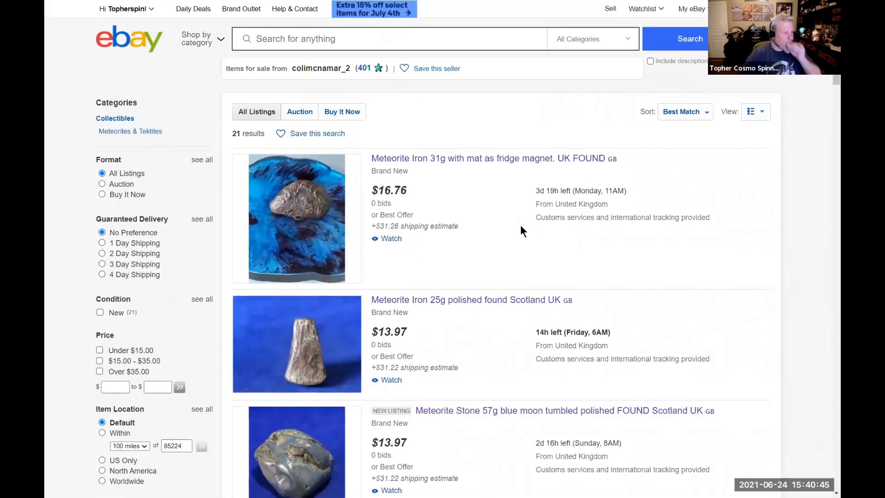
pyautogui.moveTo(523, 188)
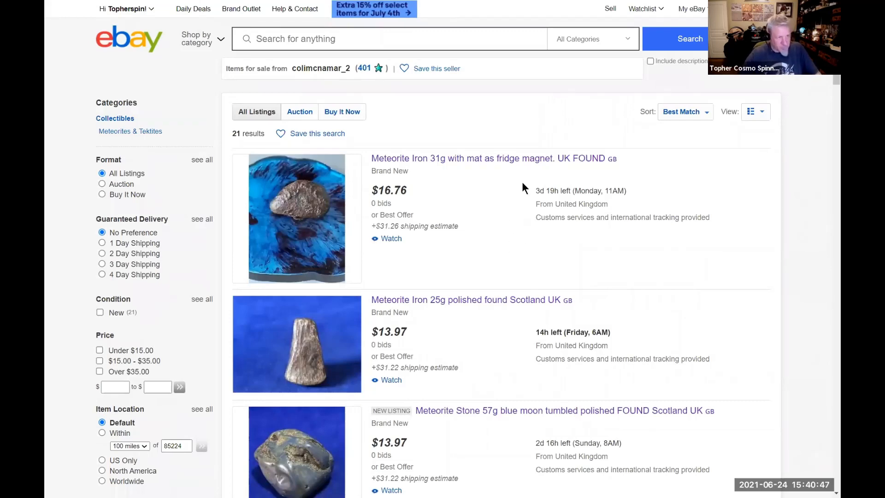
pyautogui.moveTo(493, 158)
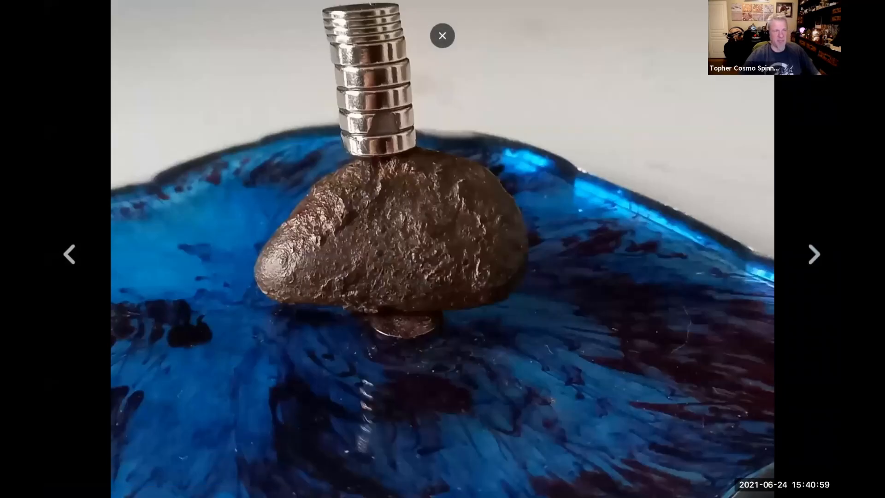
pyautogui.click(442, 35)
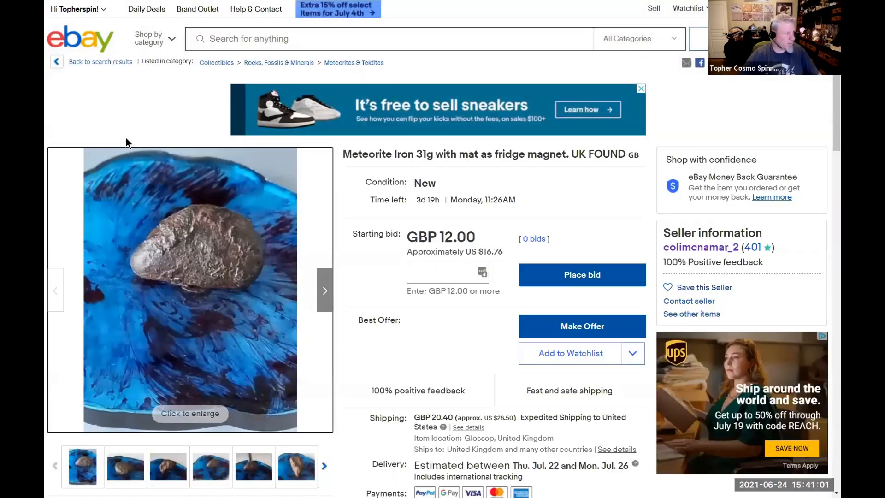
pyautogui.click(691, 314)
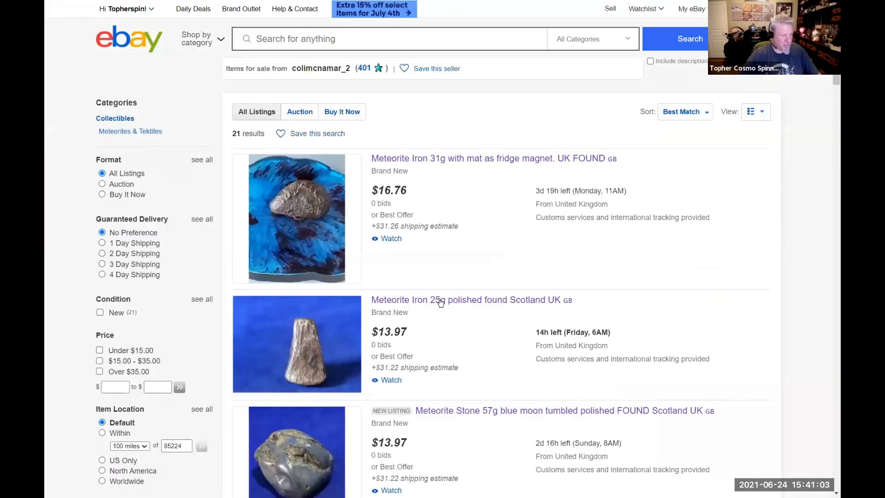
pyautogui.moveTo(440, 299)
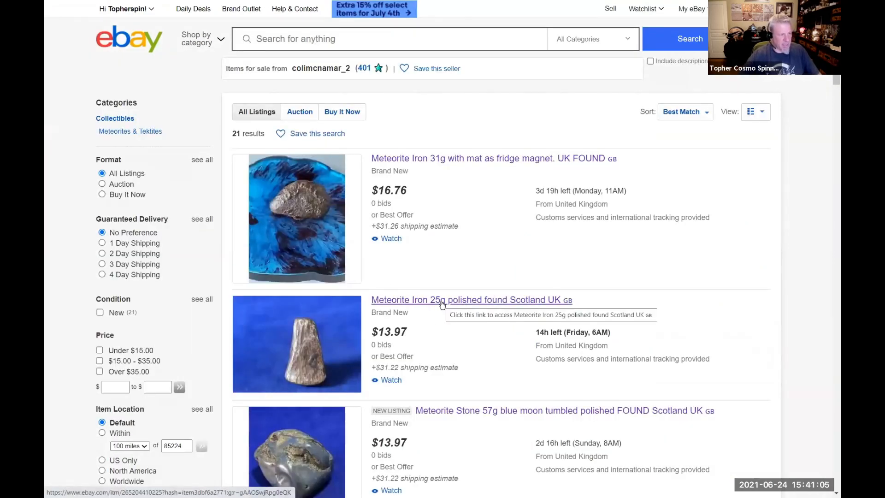
pyautogui.moveTo(452, 301)
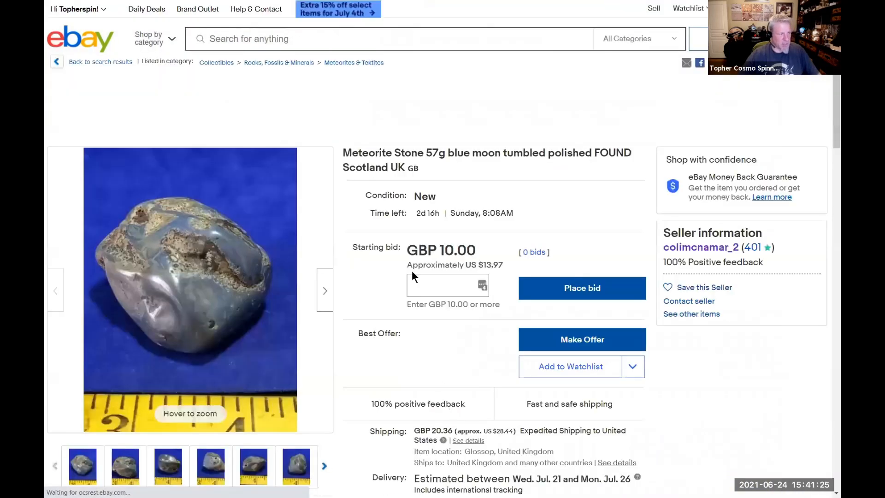
pyautogui.moveTo(486, 159)
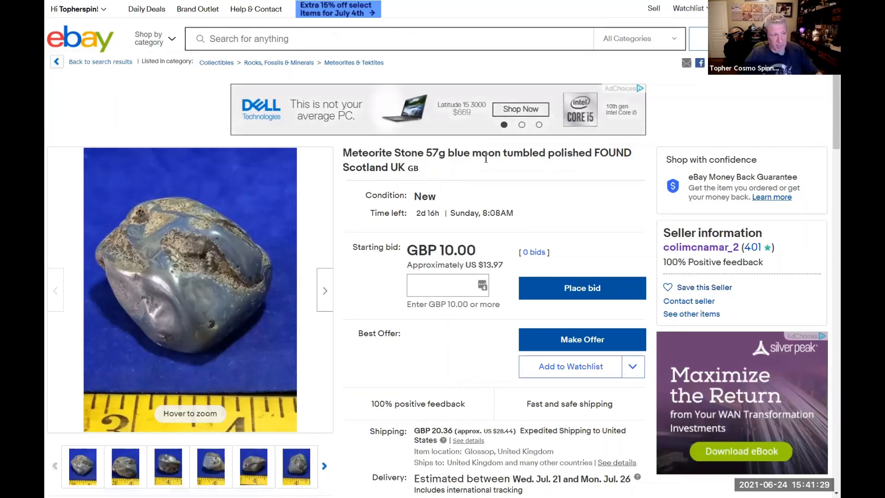
pyautogui.moveTo(198, 268)
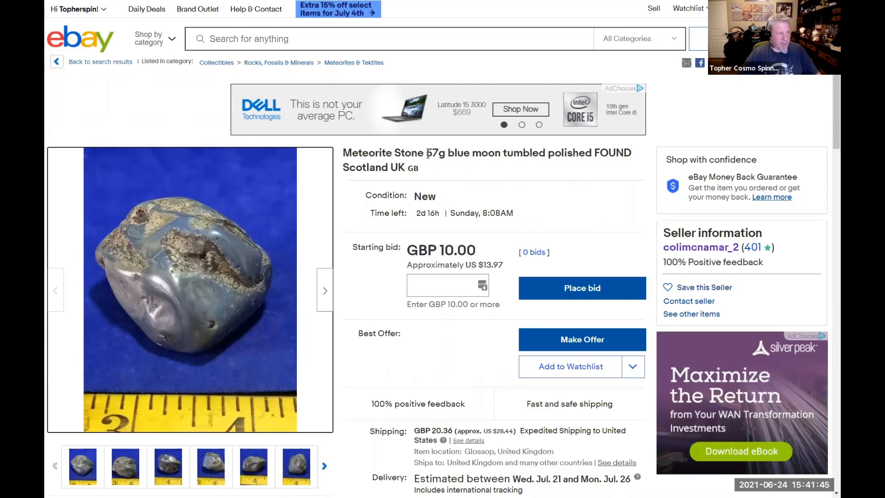
# Read the 57g blue moon listing, highlighting its weight and the seller's claim of finding meteorites.
pyautogui.doubleClick(433, 153)
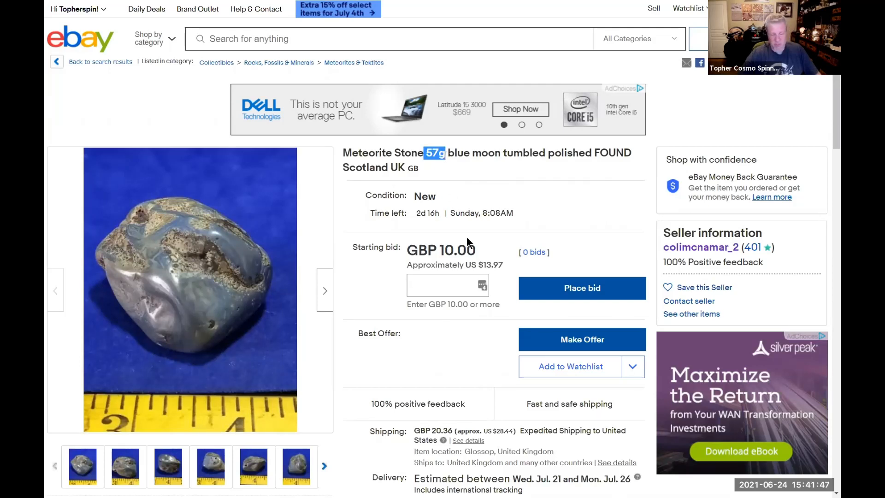
pyautogui.moveTo(469, 246)
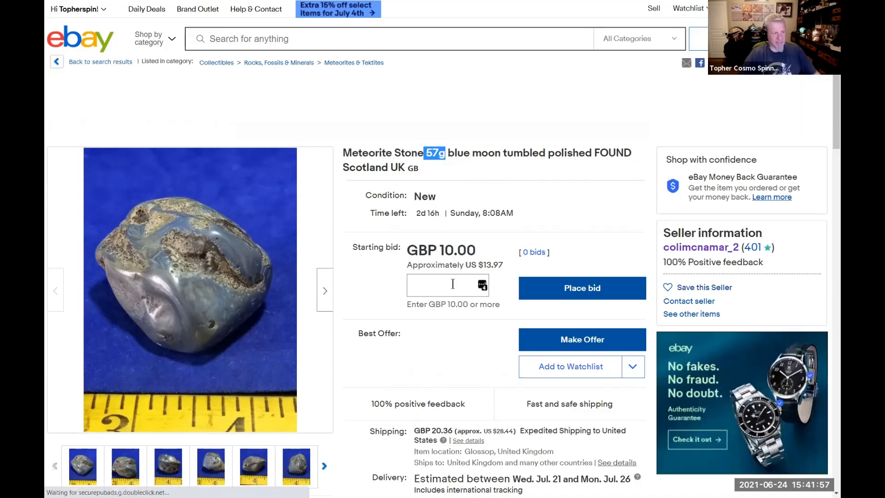
pyautogui.scroll(-3)
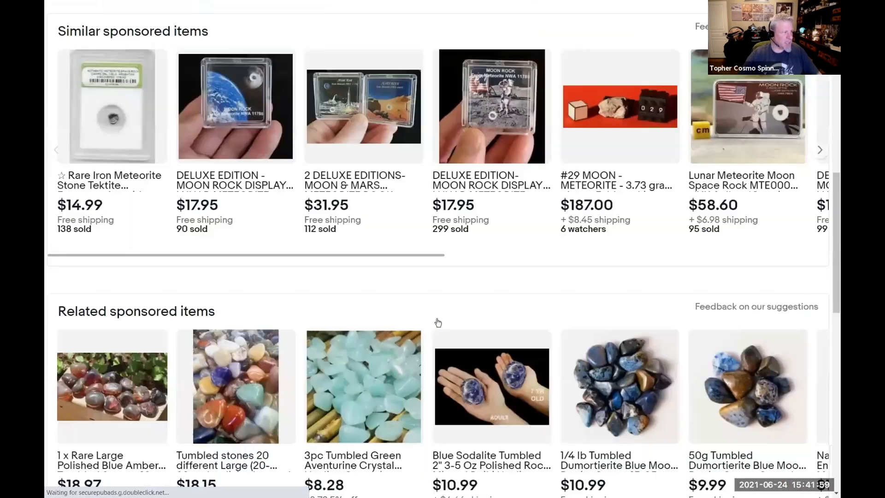
pyautogui.scroll(3)
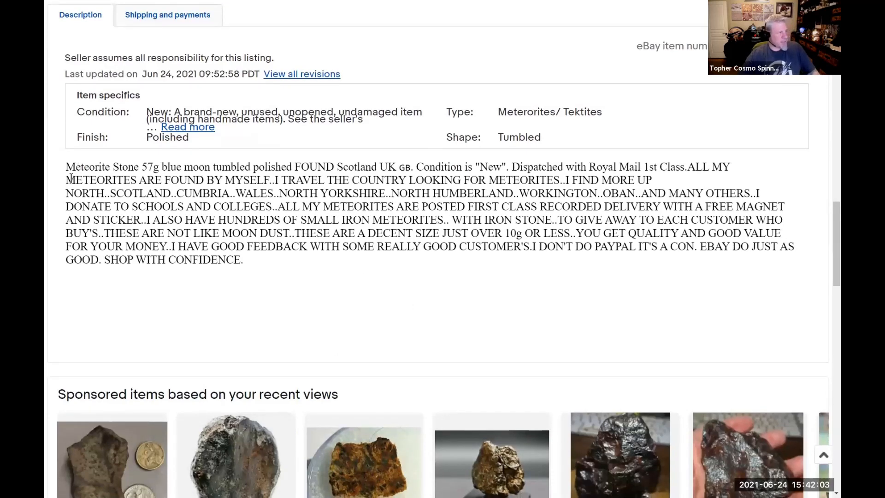
pyautogui.moveTo(66, 179); pyautogui.dragTo(294, 180)
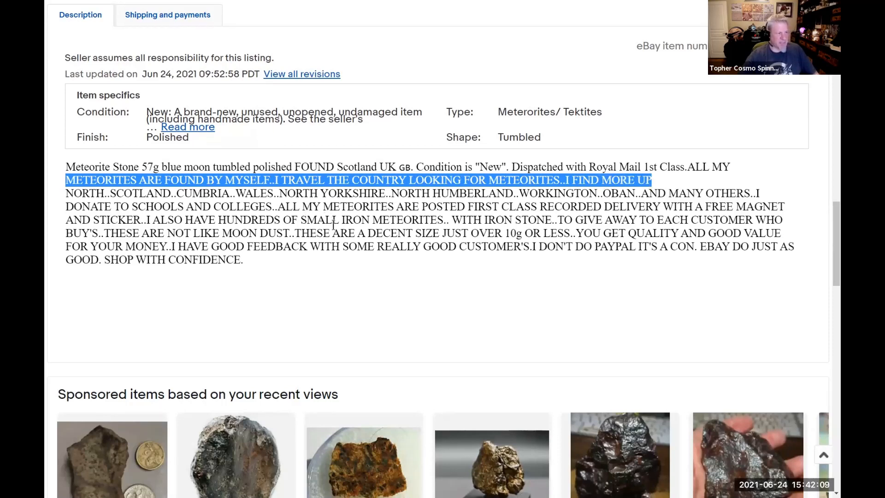
pyautogui.moveTo(506, 276)
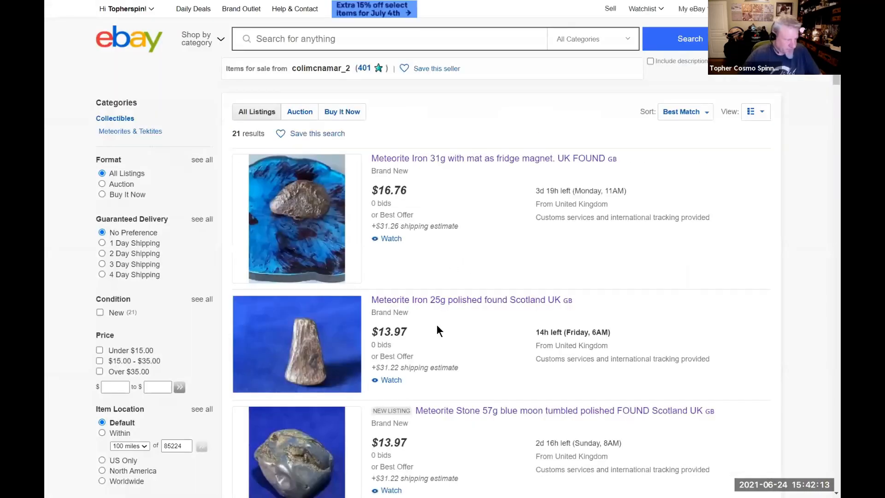
pyautogui.scroll(-3)
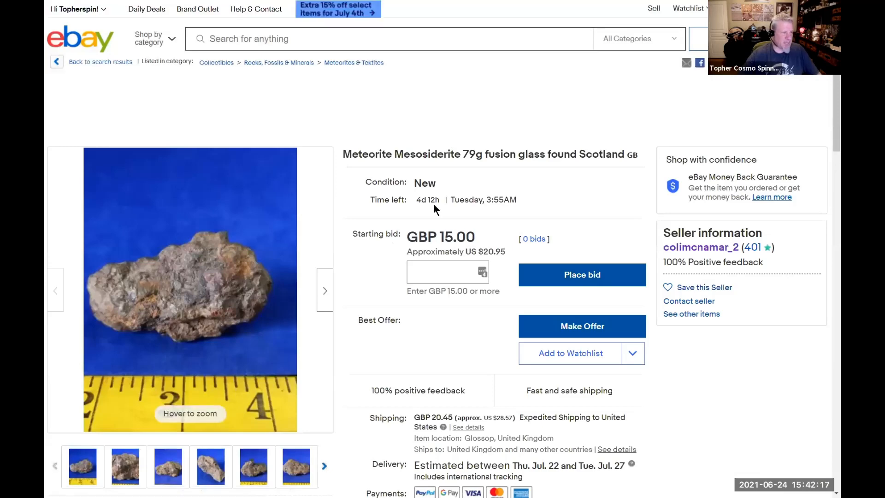
pyautogui.moveTo(209, 282)
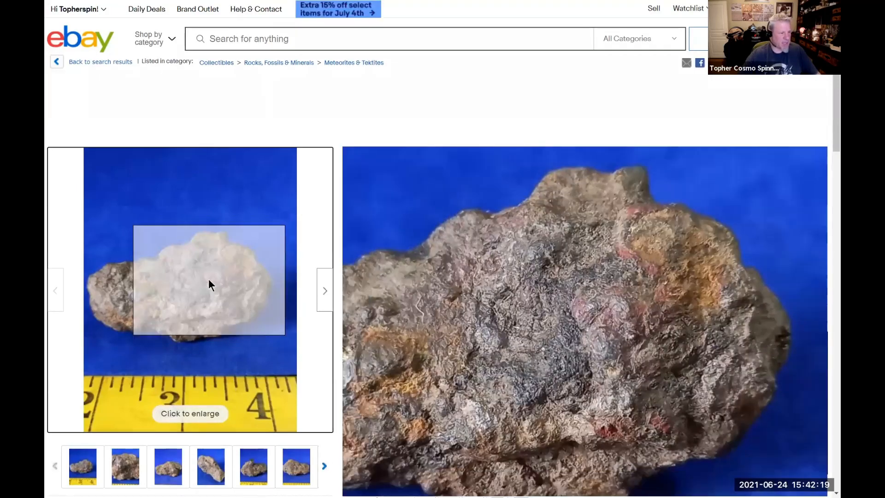
pyautogui.click(100, 61)
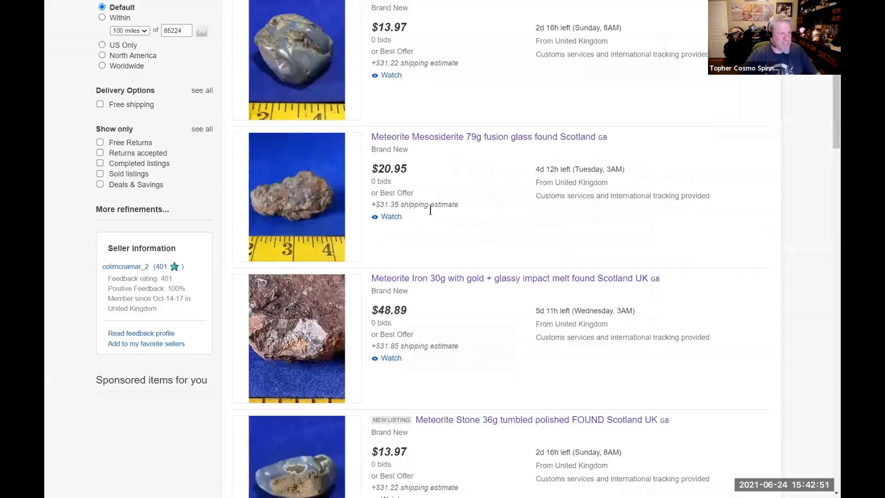
pyautogui.scroll(-3)
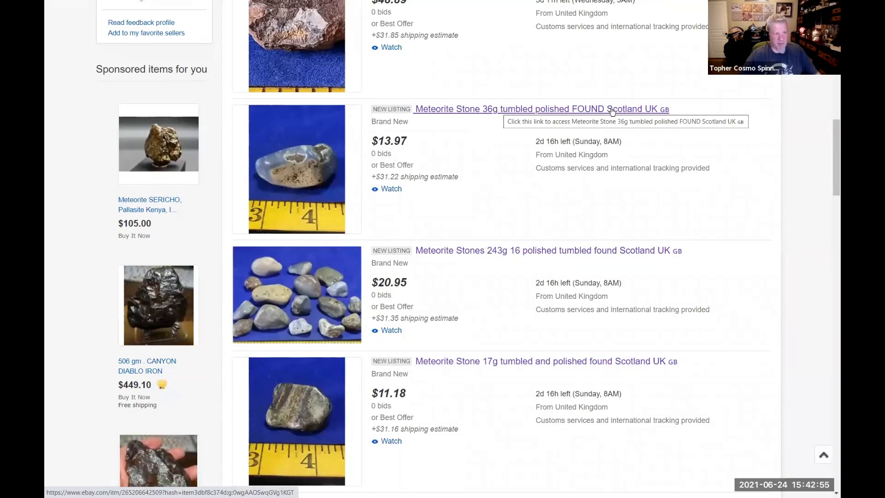
pyautogui.moveTo(486, 249)
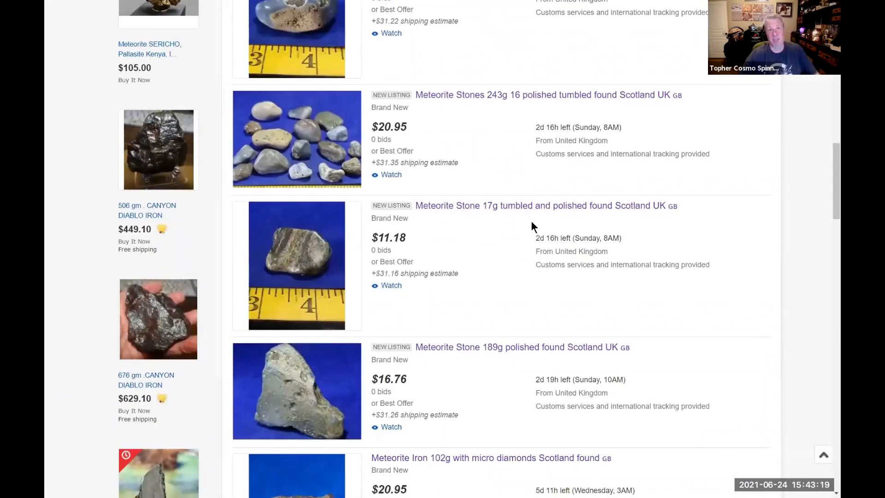
pyautogui.moveTo(528, 205)
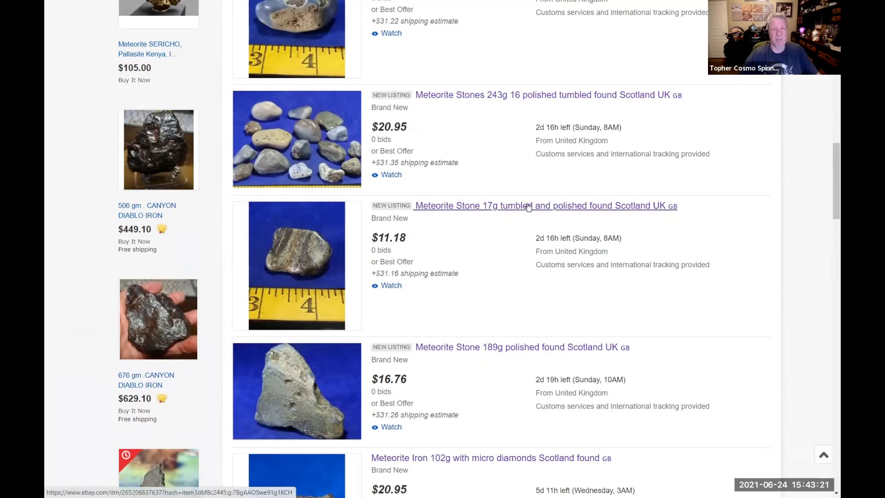
pyautogui.moveTo(527, 206)
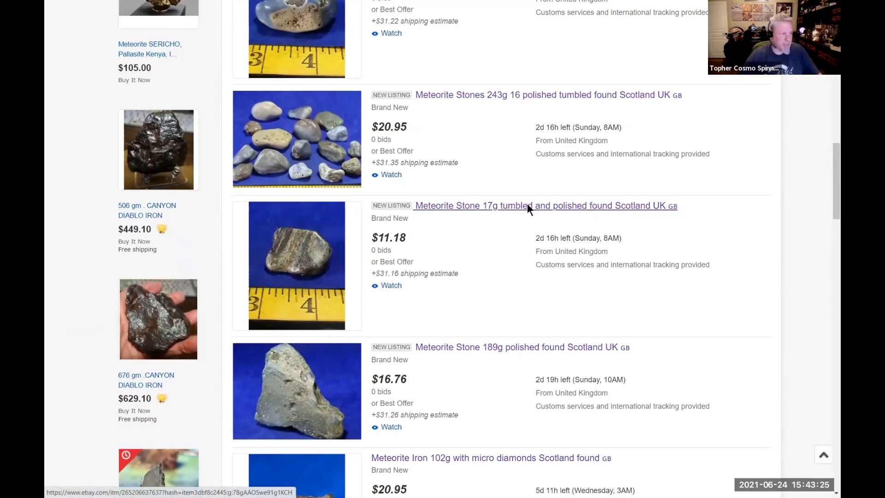
pyautogui.click(534, 206)
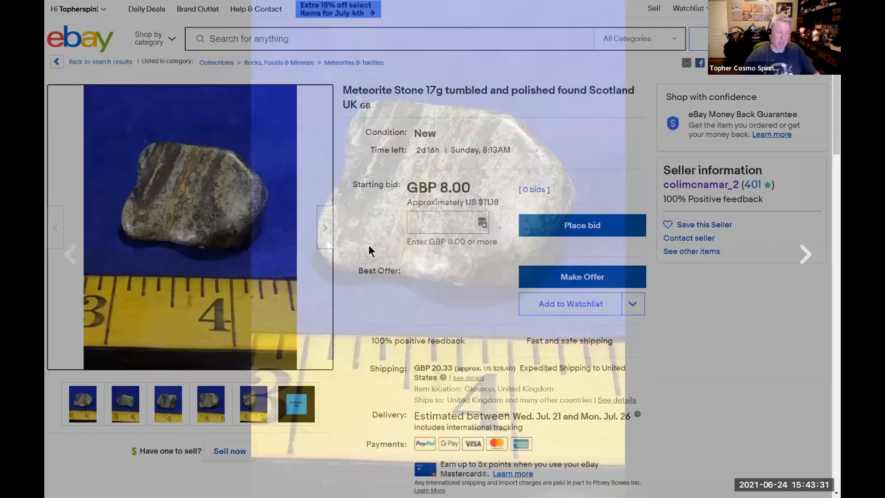
pyautogui.click(100, 61)
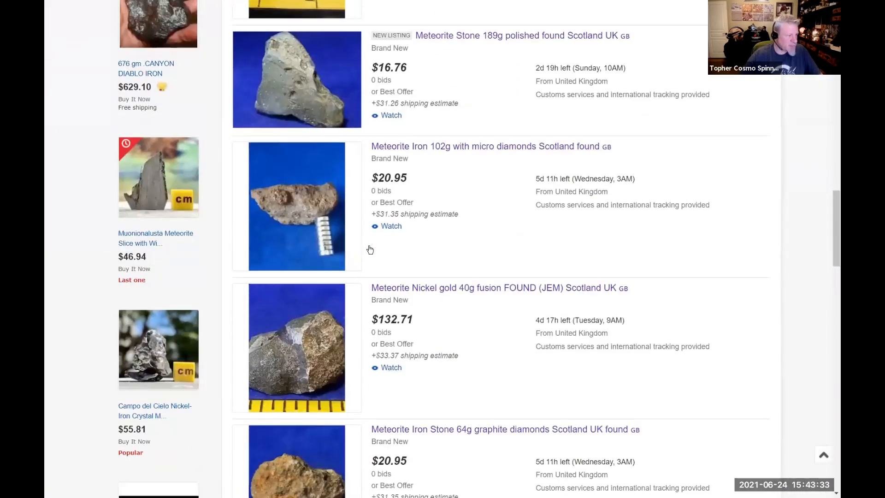
pyautogui.scroll(-3)
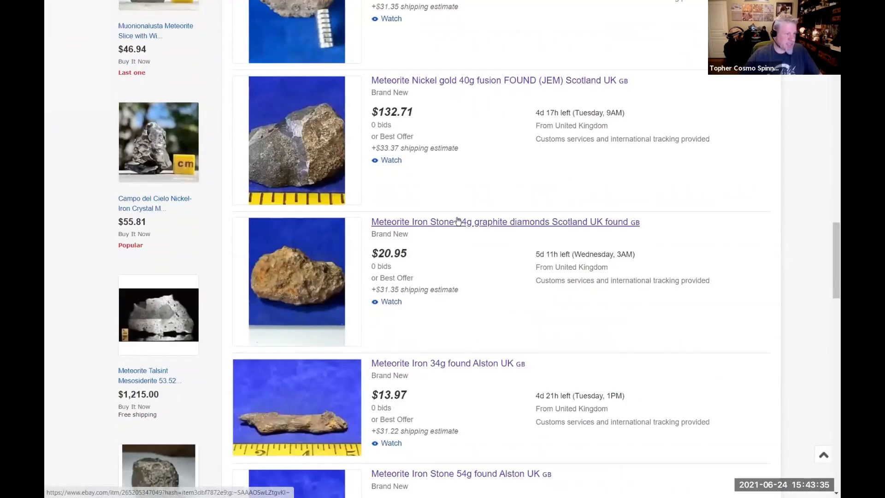
pyautogui.click(457, 221)
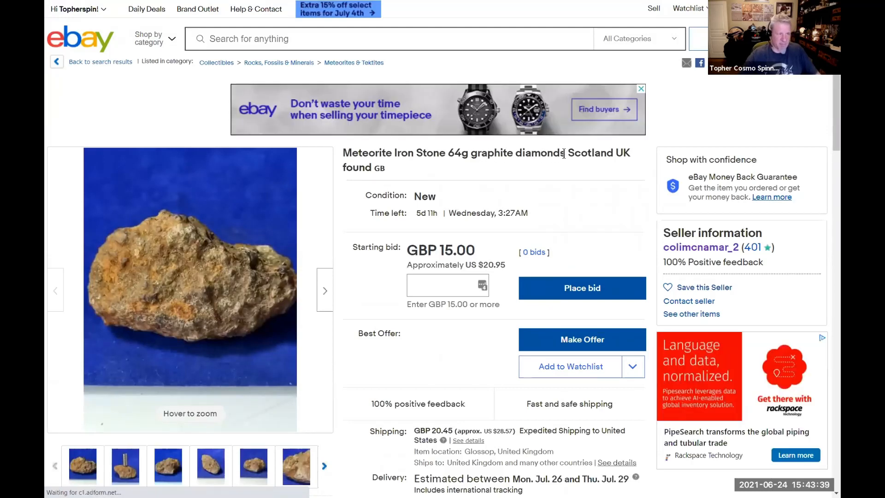
pyautogui.doubleClick(540, 153)
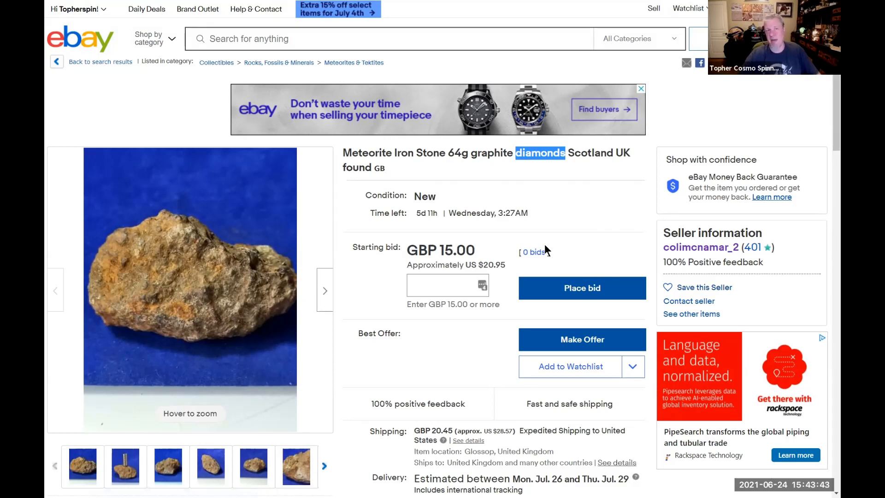
pyautogui.moveTo(190, 271)
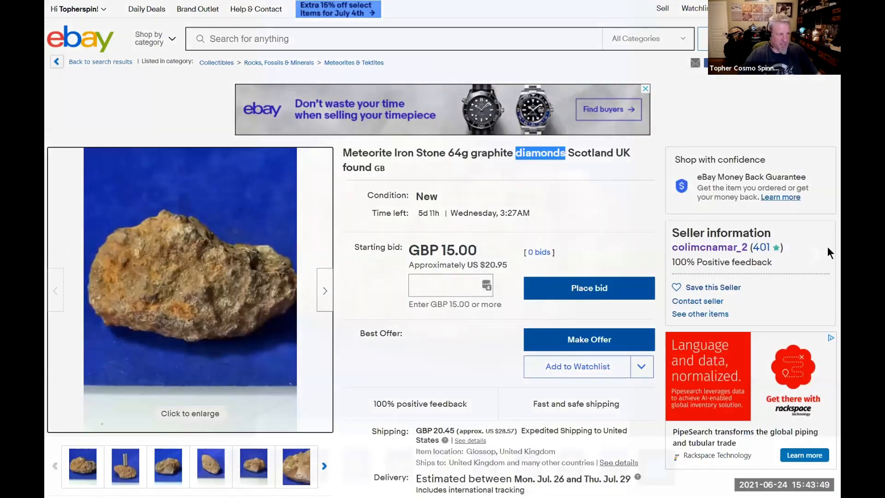
pyautogui.click(189, 289)
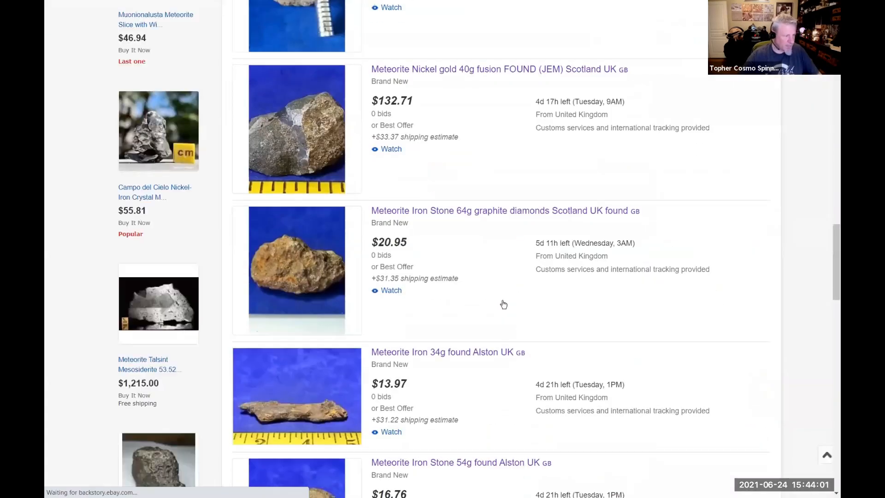
pyautogui.scroll(-3)
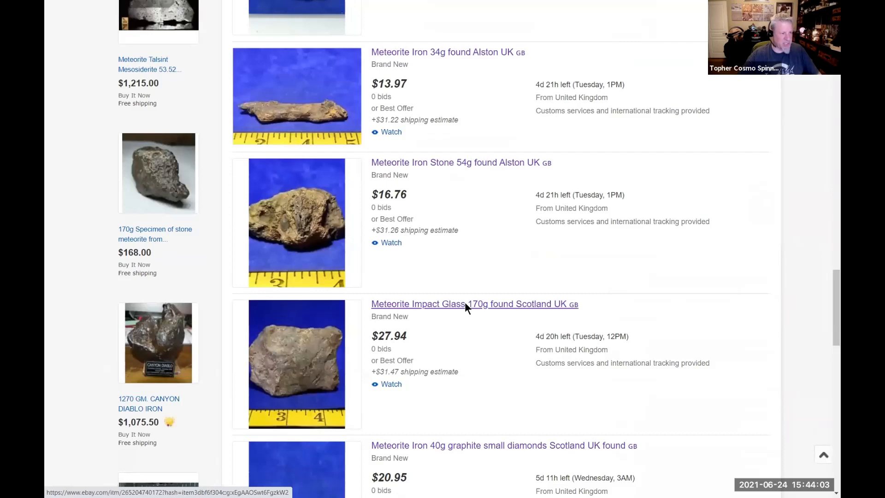
pyautogui.click(467, 304)
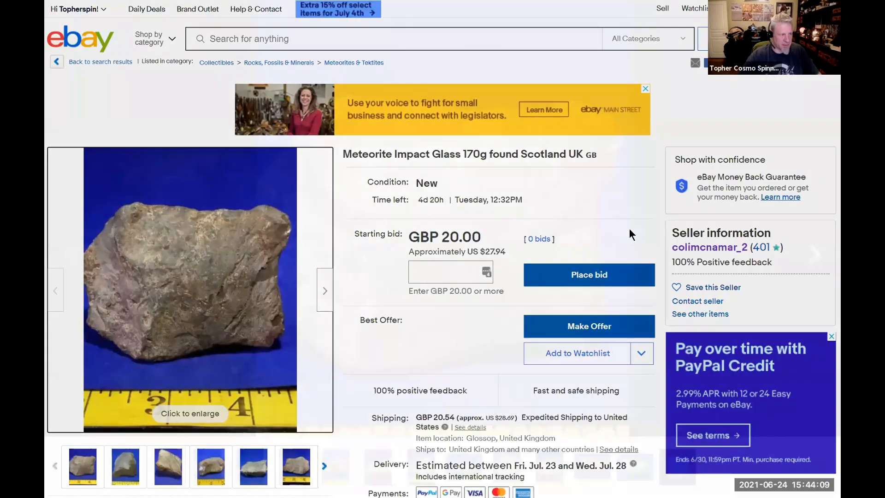
pyautogui.click(191, 289)
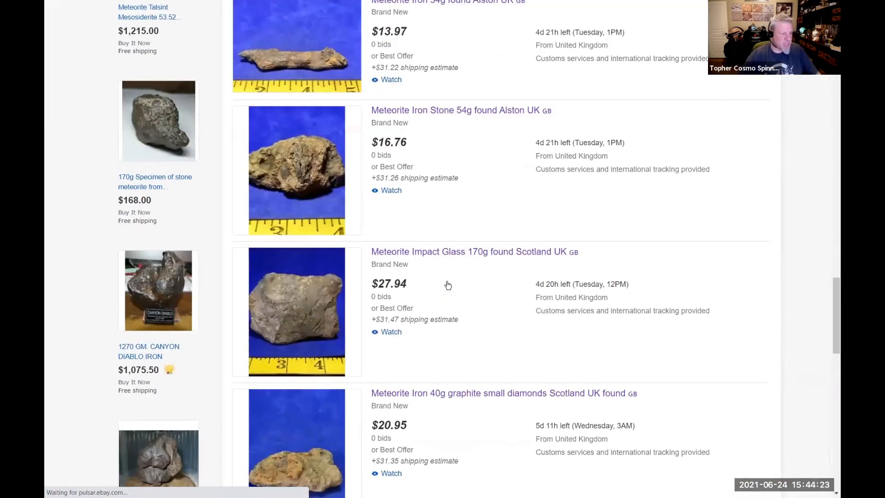
pyautogui.scroll(-3)
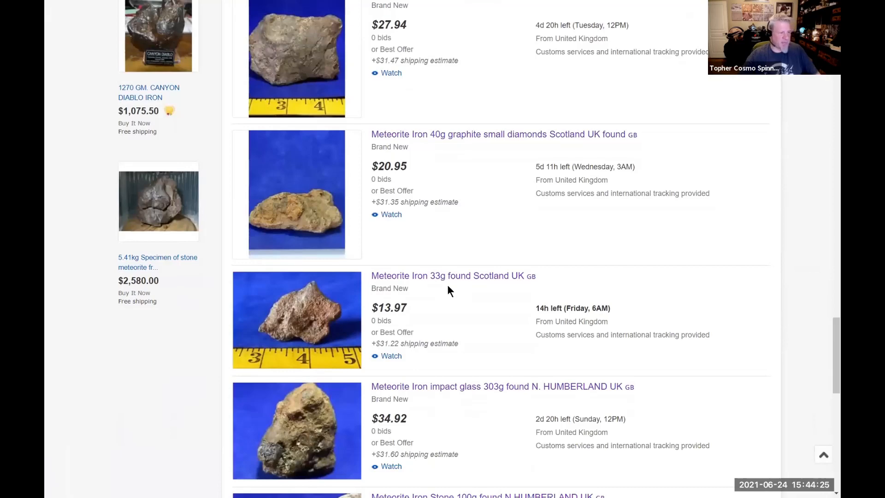
pyautogui.click(446, 276)
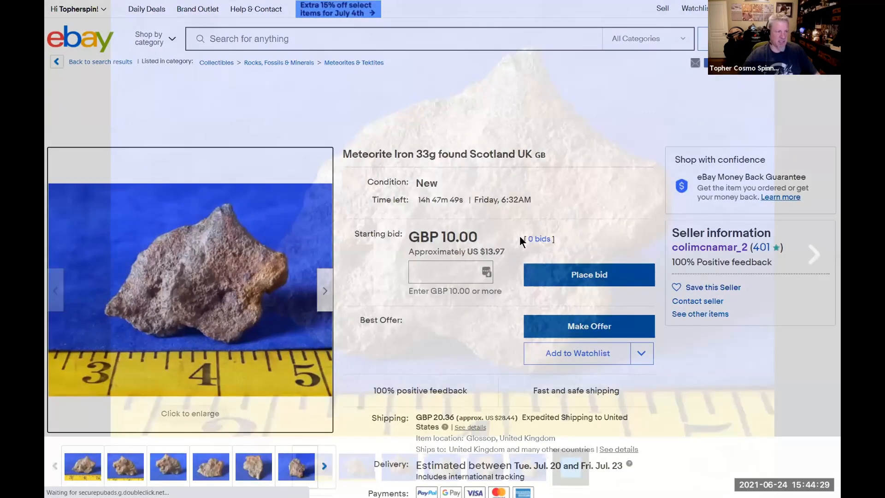
pyautogui.click(100, 61)
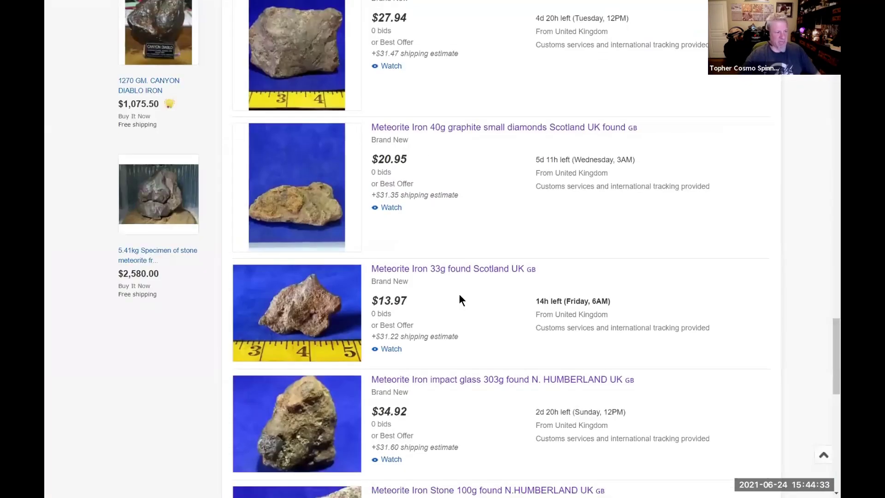
pyautogui.scroll(-3)
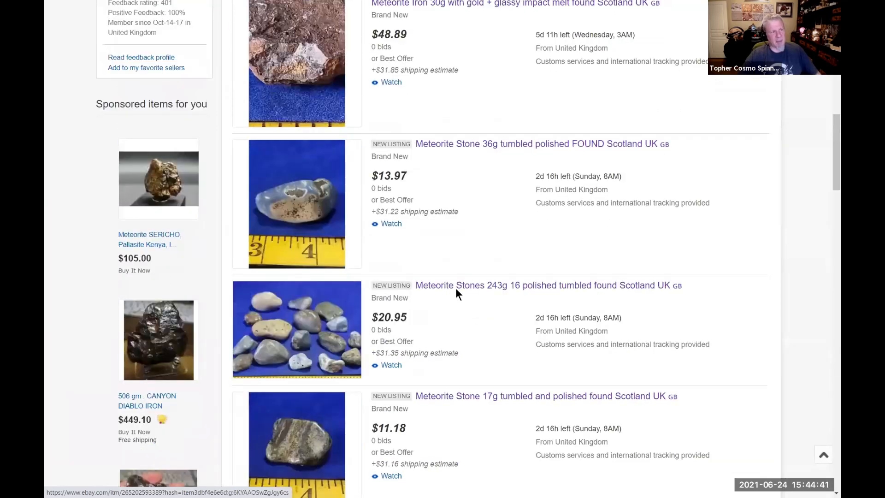
pyautogui.scroll(3)
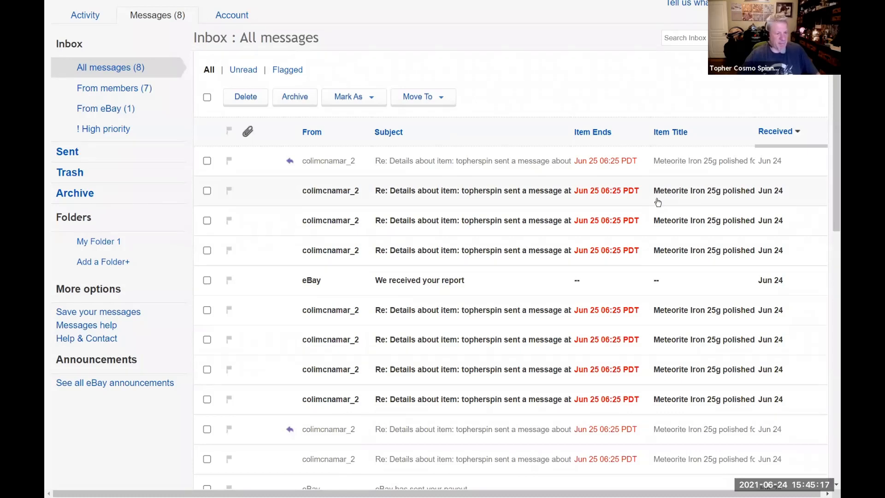
pyautogui.moveTo(400, 458)
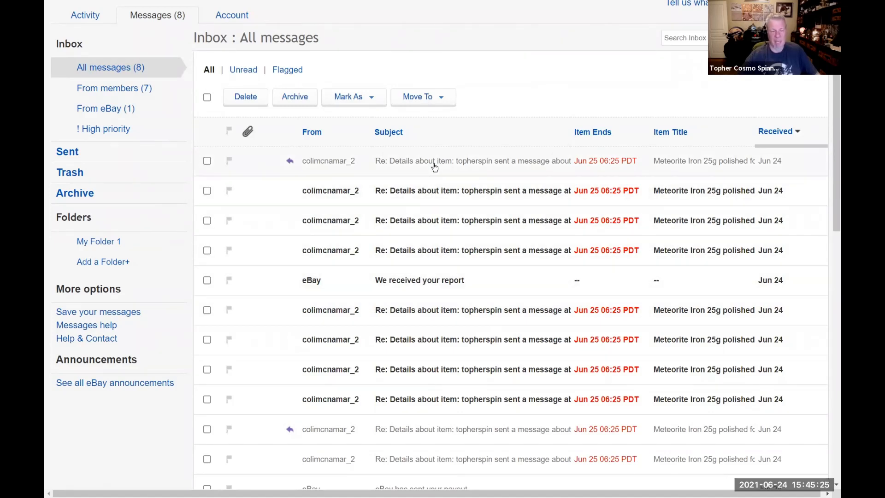
pyautogui.moveTo(425, 459)
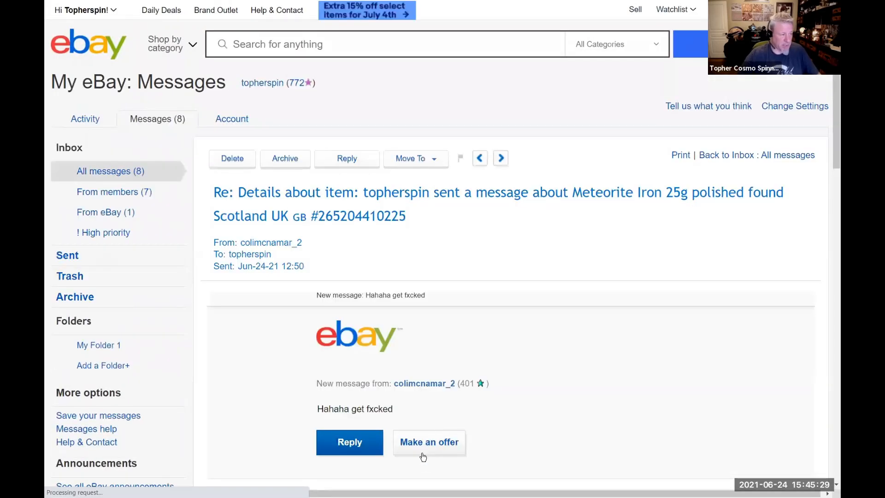
# Scroll through all inbox messages, including the seller's replies and eBay's report notice.
pyautogui.scroll(-3)
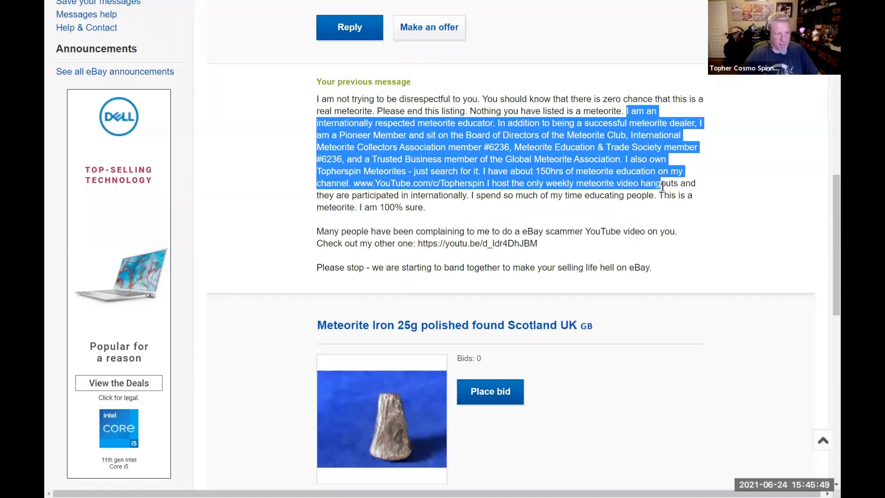
pyautogui.moveTo(549, 173)
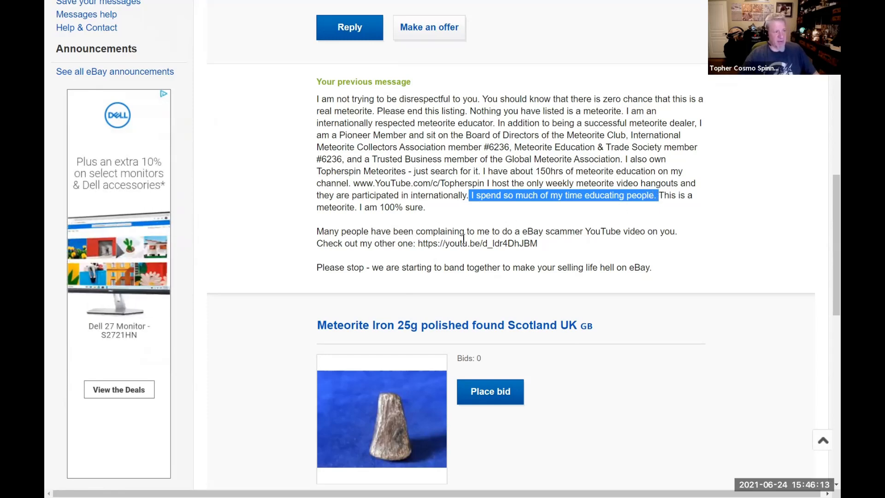
pyautogui.scroll(3)
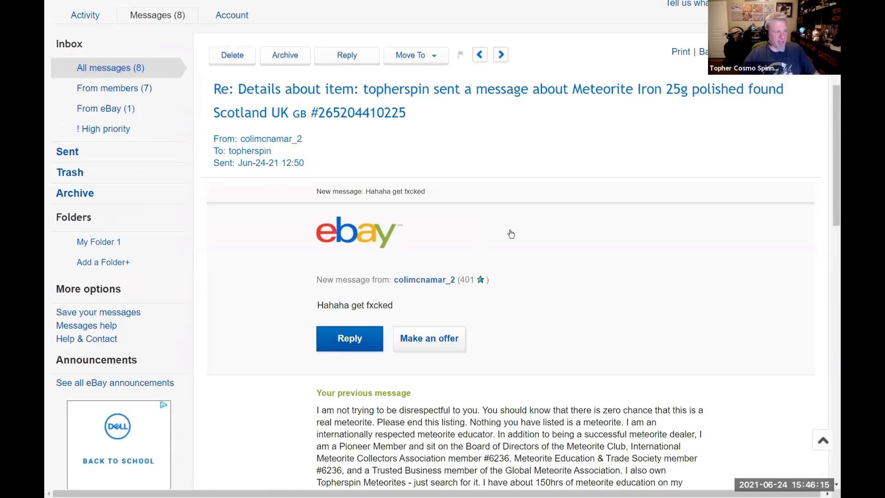
pyautogui.moveTo(444, 310)
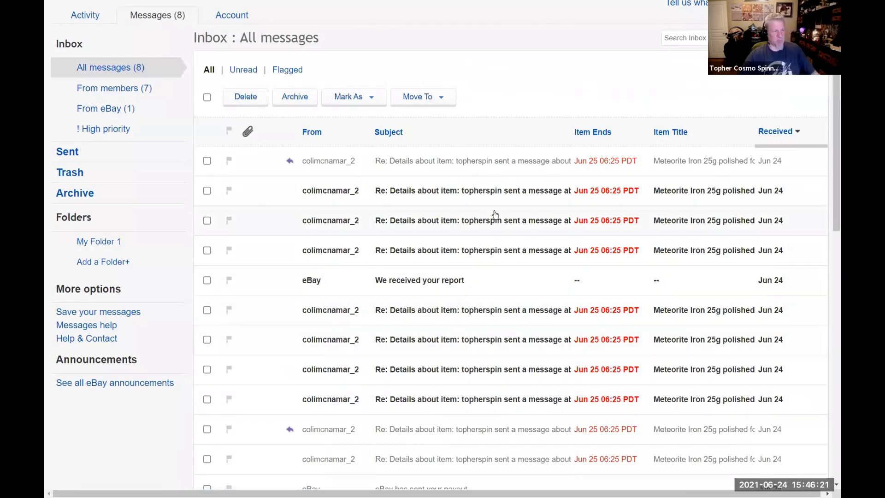
pyautogui.moveTo(470, 384)
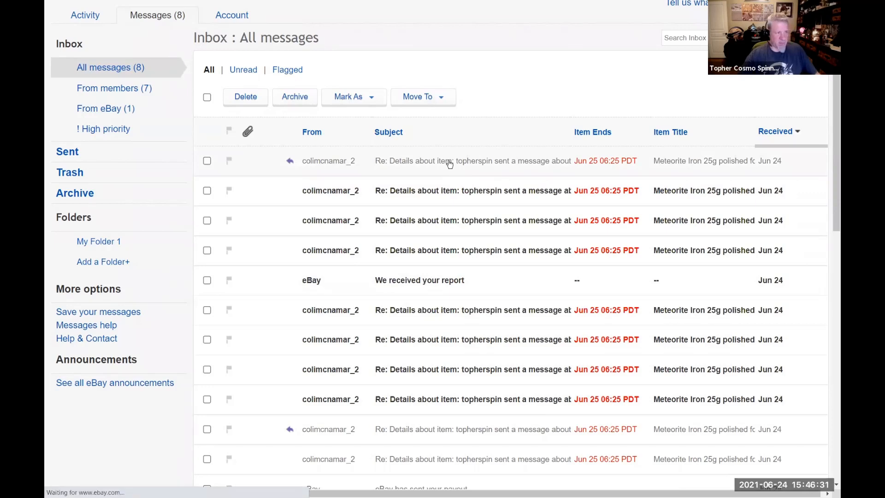
# Open the seller's latest reply about the 25g polished iron item and scroll the conversation.
pyautogui.click(452, 160)
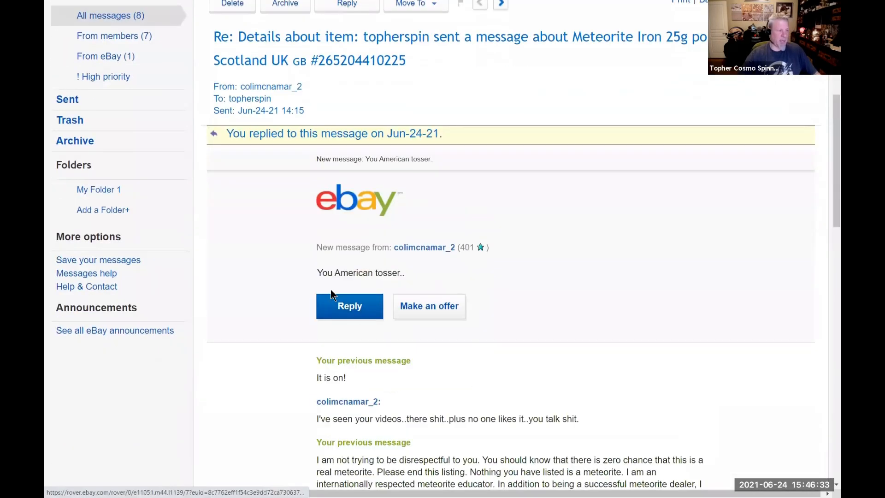
pyautogui.scroll(3)
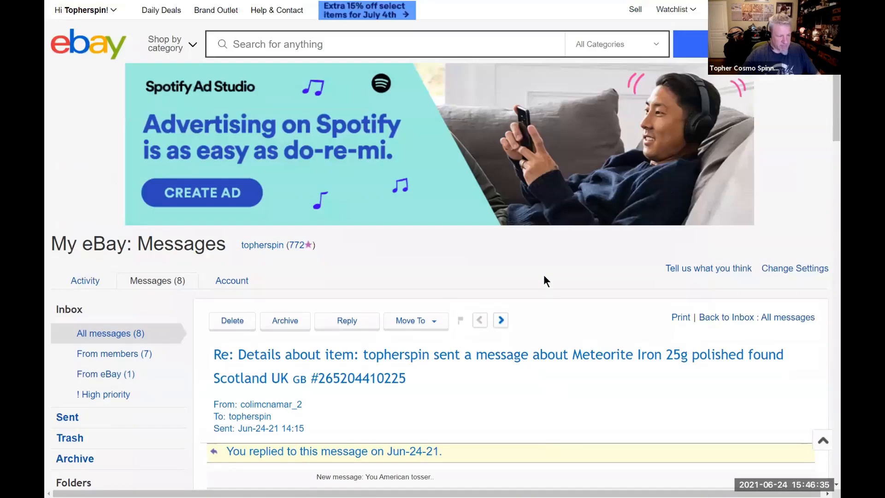
pyautogui.scroll(-3)
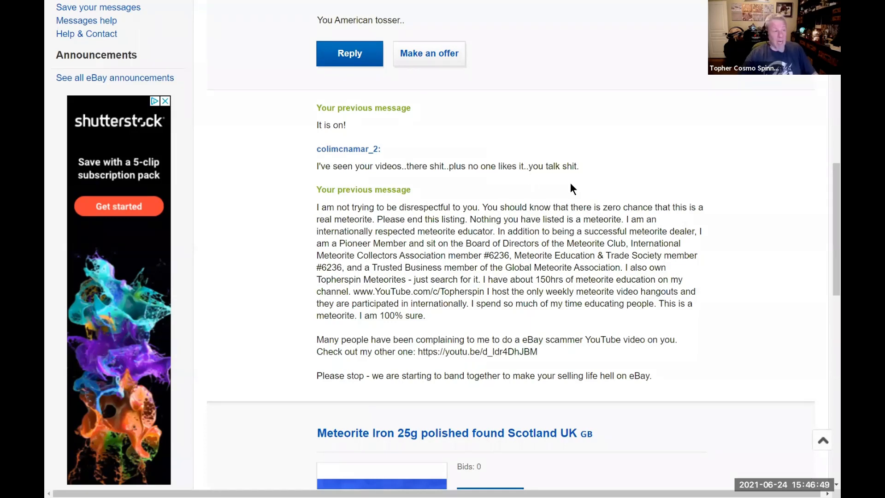
pyautogui.moveTo(522, 248)
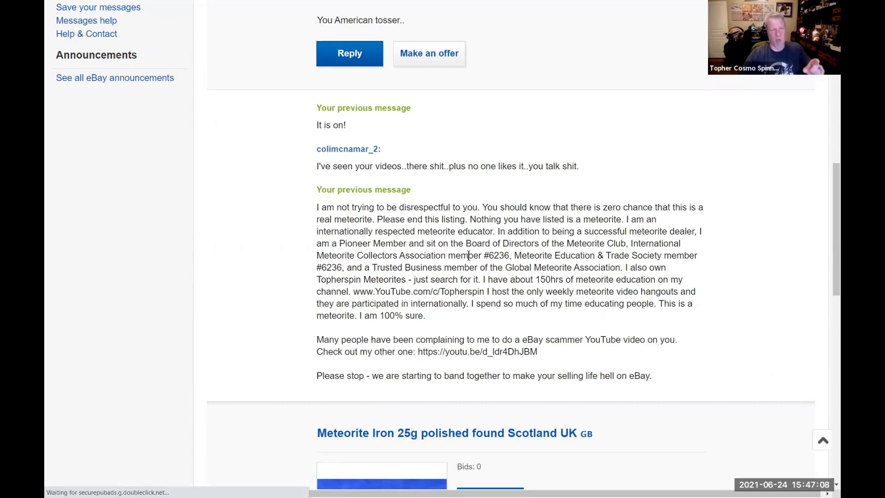
pyautogui.scroll(3)
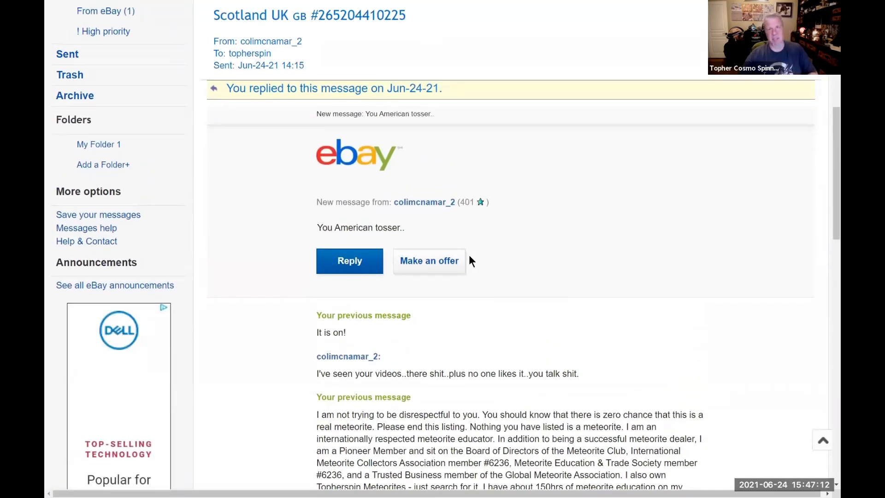
pyautogui.moveTo(535, 276)
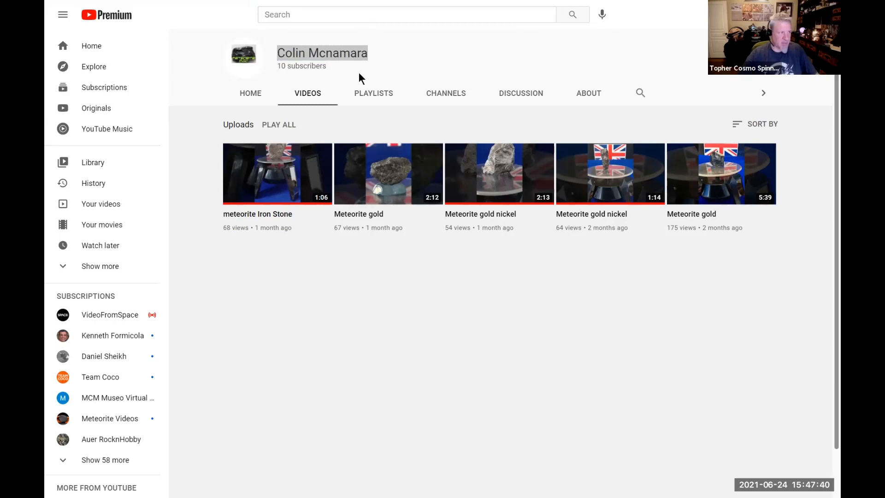
pyautogui.moveTo(288, 261)
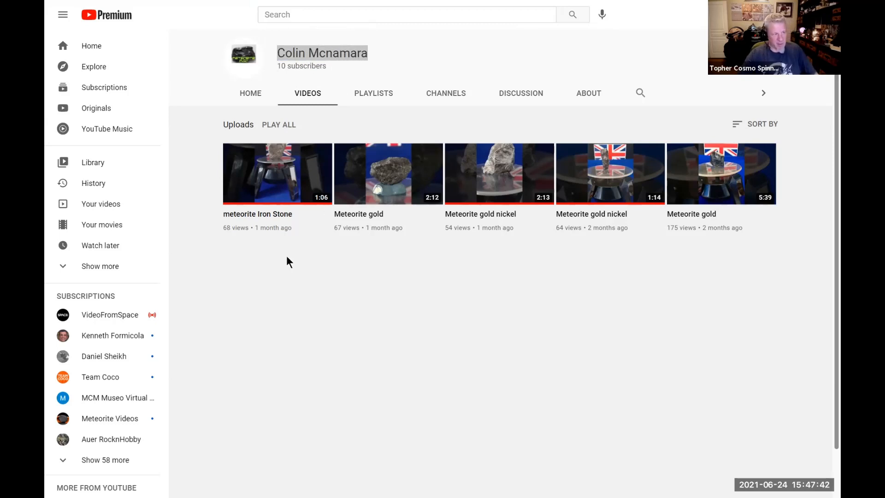
pyautogui.moveTo(769, 245)
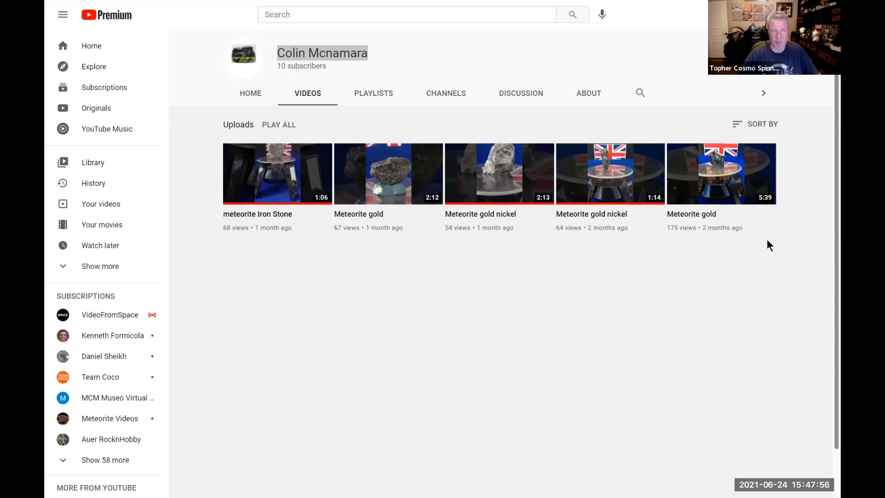
pyautogui.moveTo(668, 270)
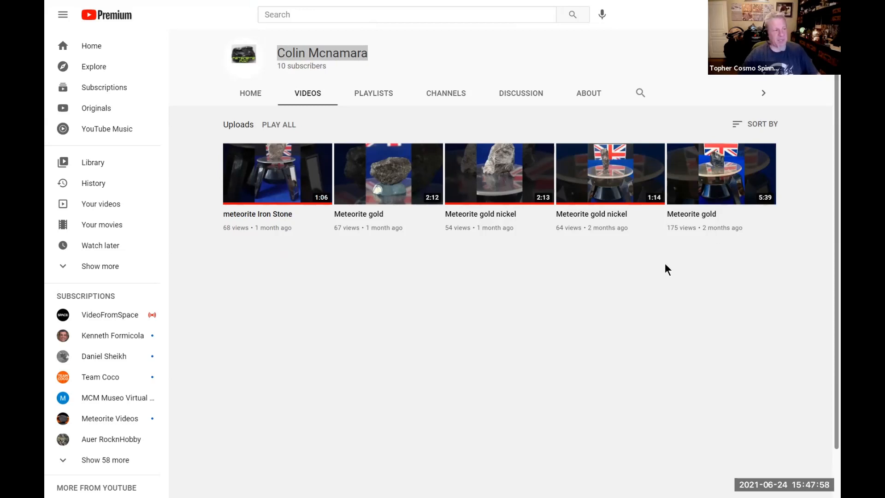
pyautogui.moveTo(440, 276)
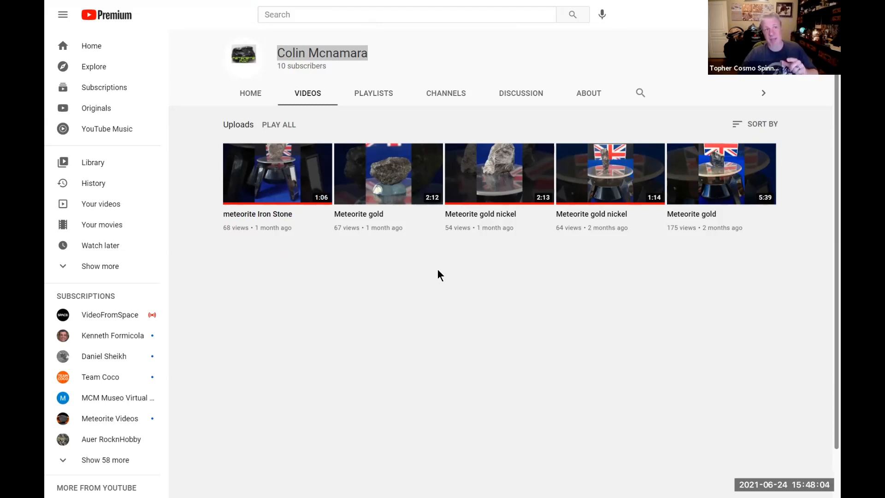
pyautogui.moveTo(387, 258)
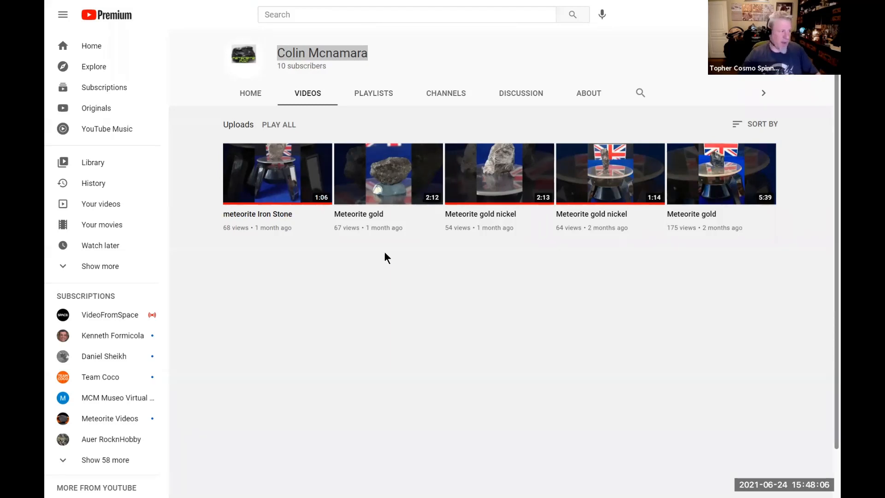
pyautogui.moveTo(276, 187)
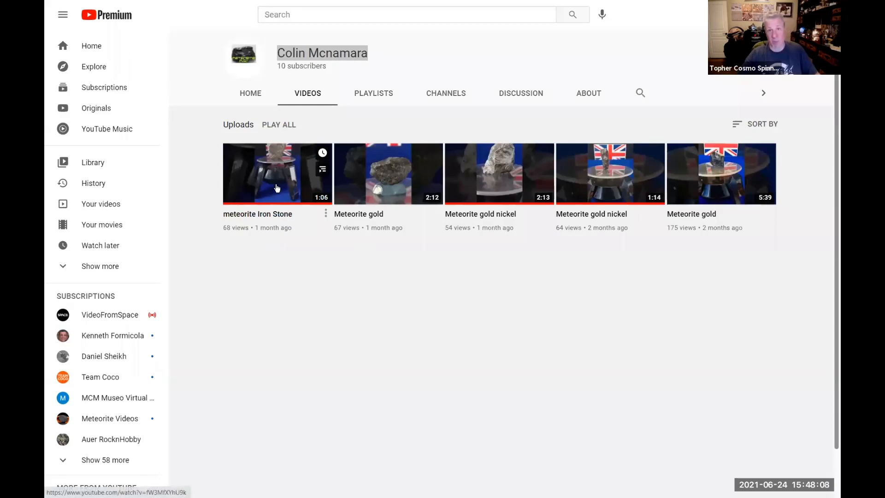
# Watch the meteorite Iron Stone video past halfway, then play the Meteorite gold video.
pyautogui.click(277, 174)
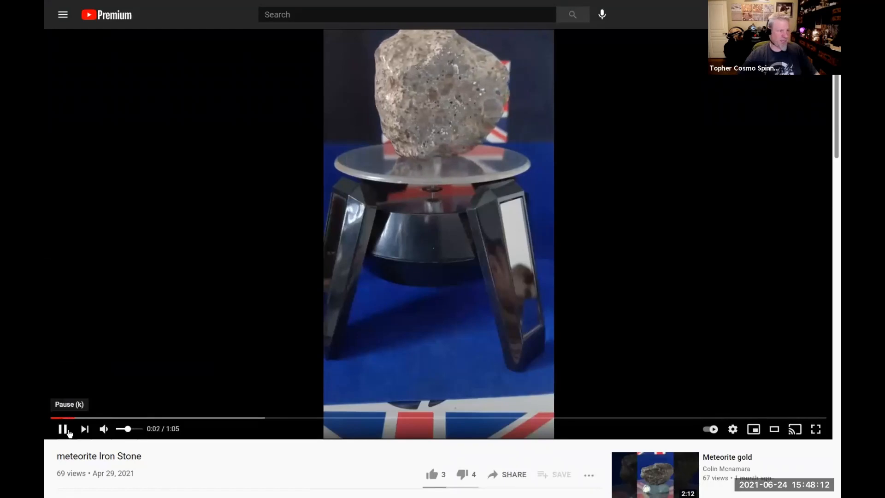
pyautogui.moveTo(231, 481)
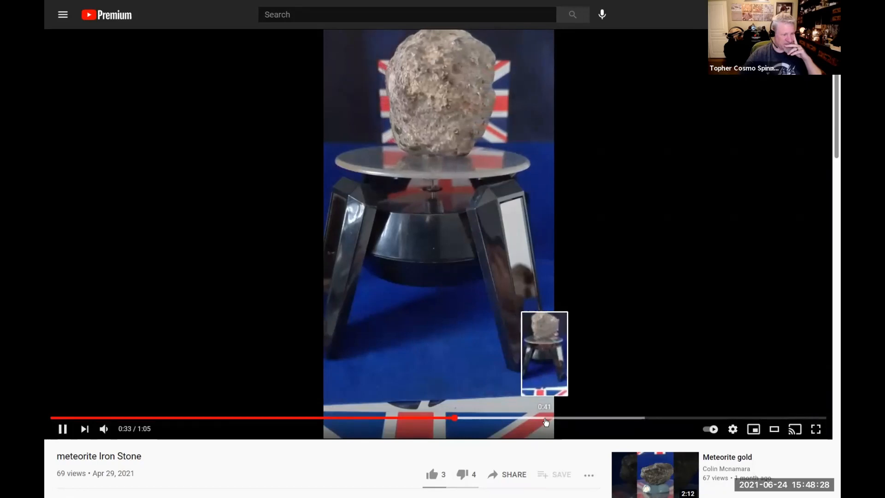
pyautogui.click(545, 418)
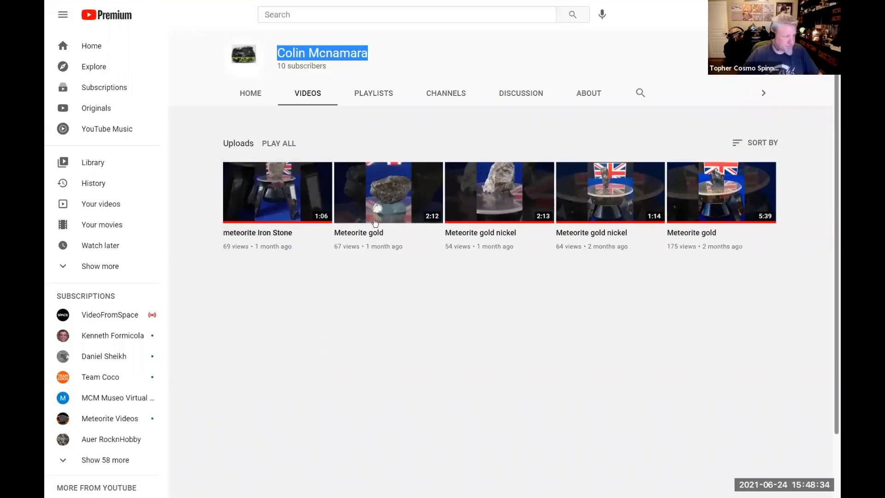
pyautogui.click(387, 192)
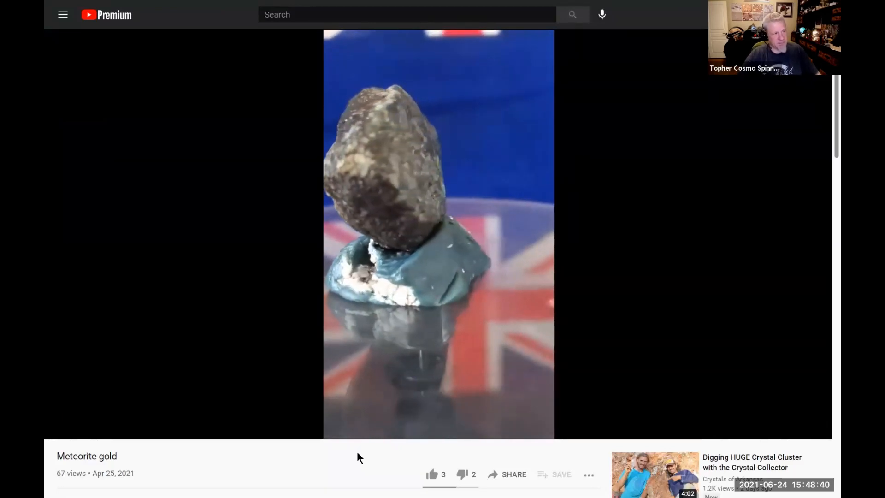
pyautogui.moveTo(347, 452)
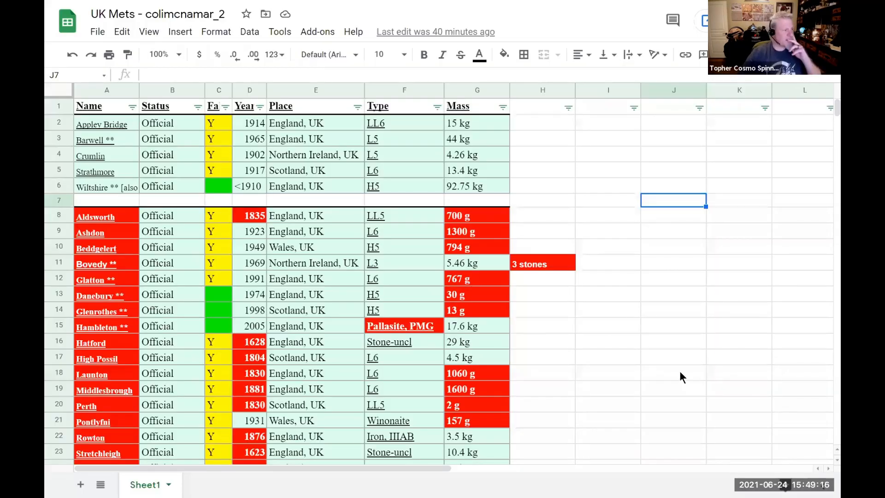
# Scroll the UK Mets list to Wold Cottage, select Stretchleigh's year cell D23, and dismiss the link preview.
pyautogui.scroll(-3)
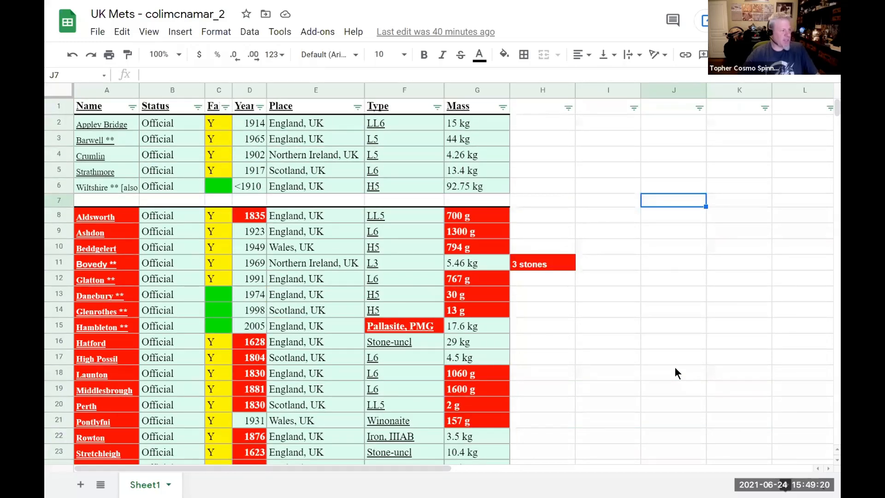
pyautogui.scroll(-3)
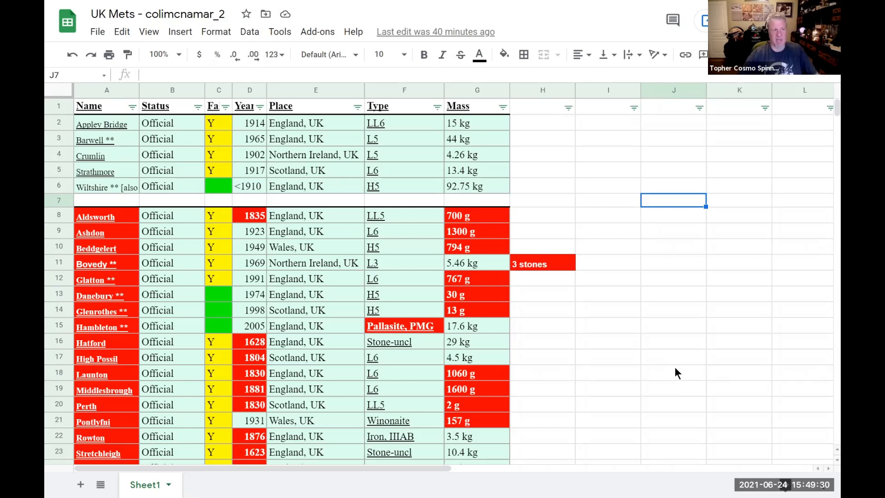
pyautogui.scroll(-3)
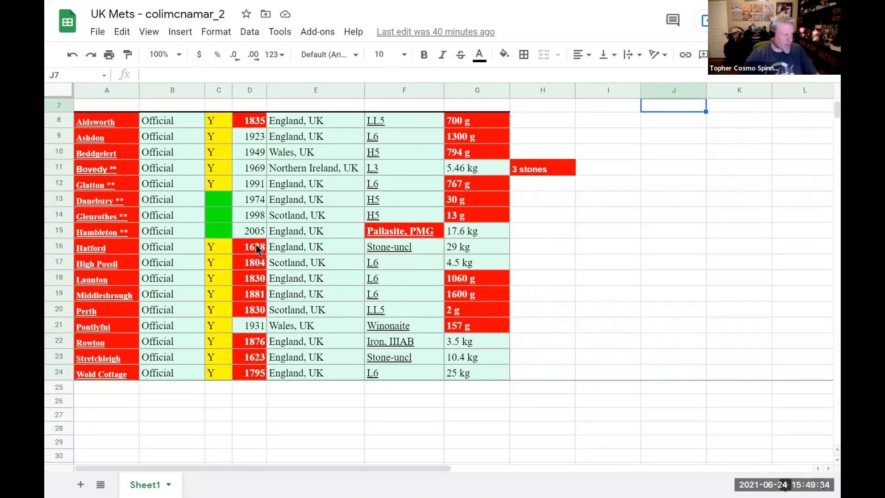
pyautogui.click(250, 357)
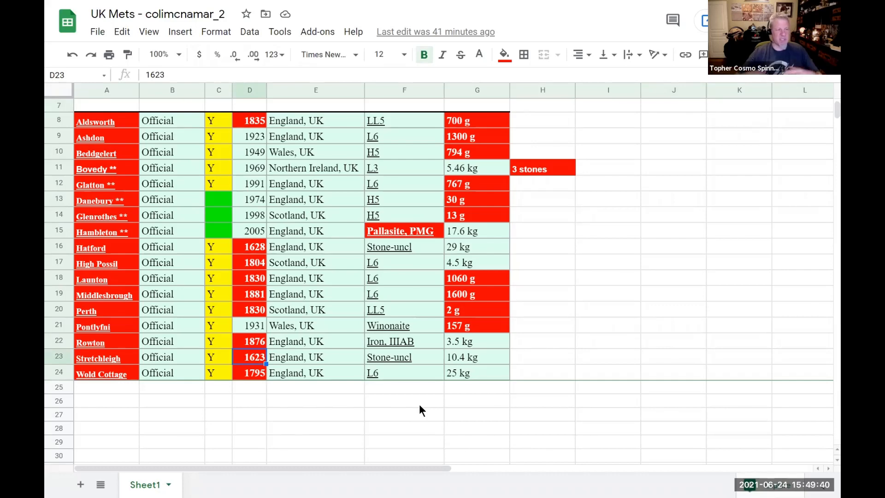
pyautogui.scroll(3)
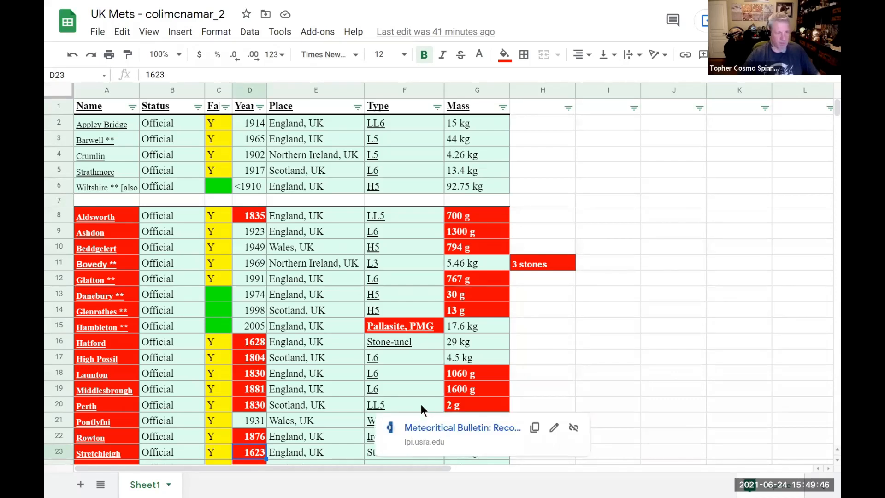
pyautogui.moveTo(392, 361)
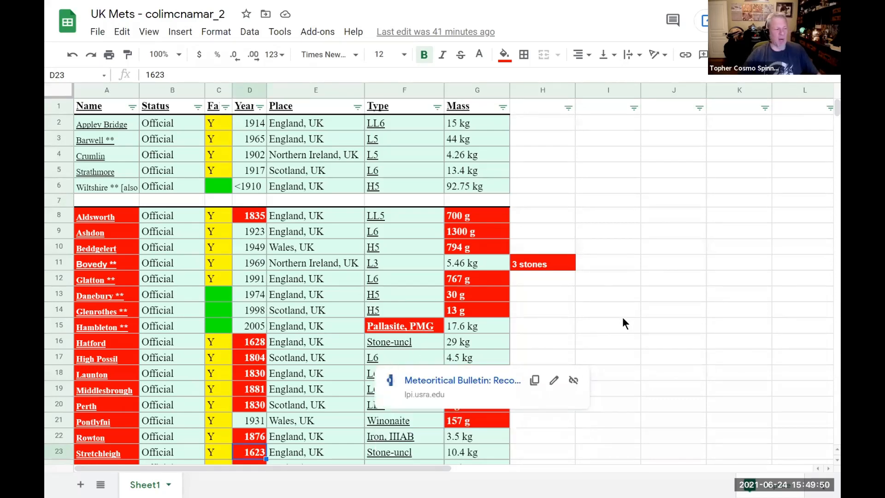
pyautogui.moveTo(461, 380)
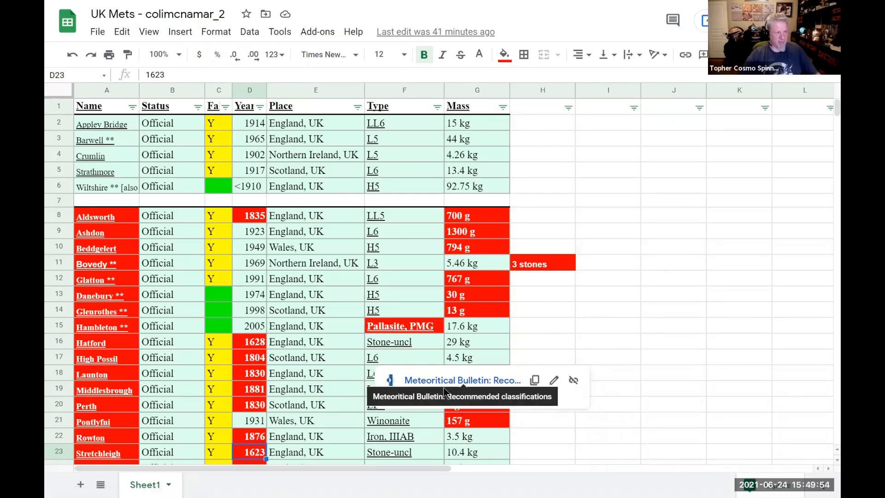
pyautogui.click(607, 325)
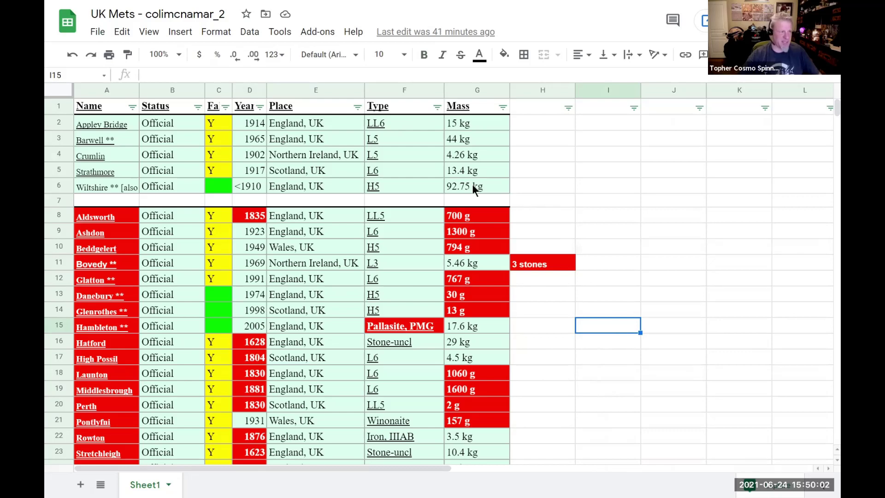
pyautogui.moveTo(354, 134)
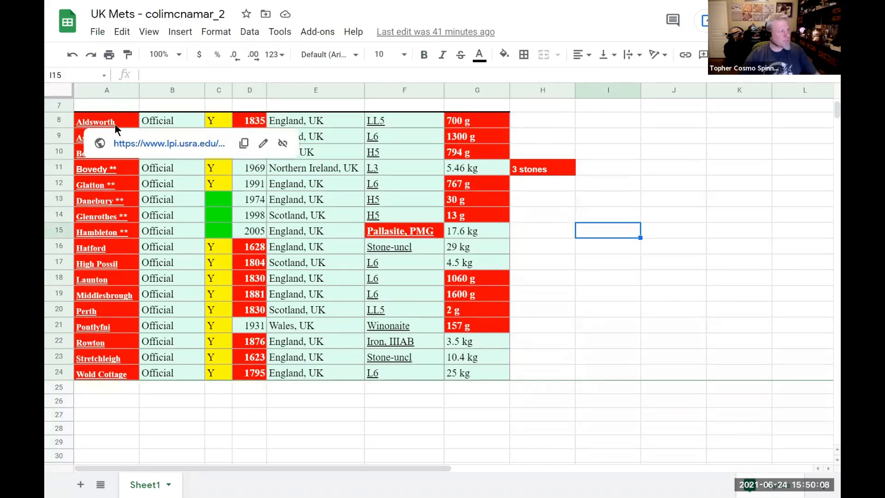
pyautogui.moveTo(101, 374)
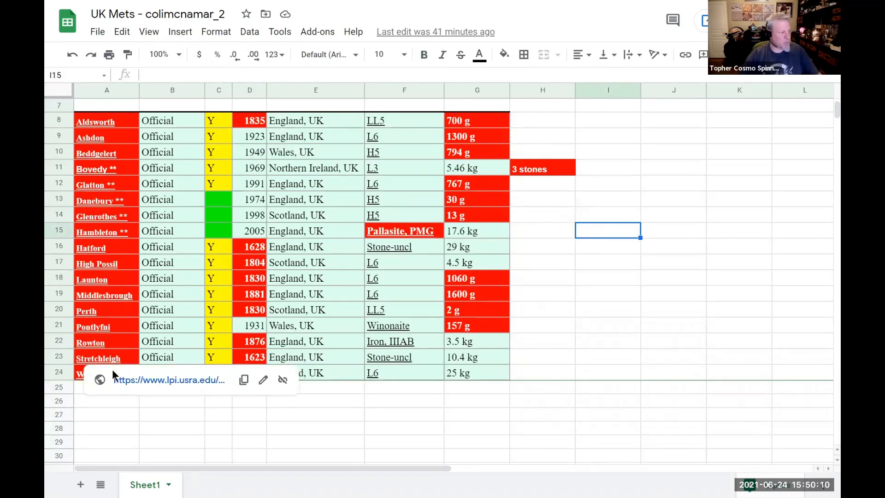
pyautogui.click(106, 455)
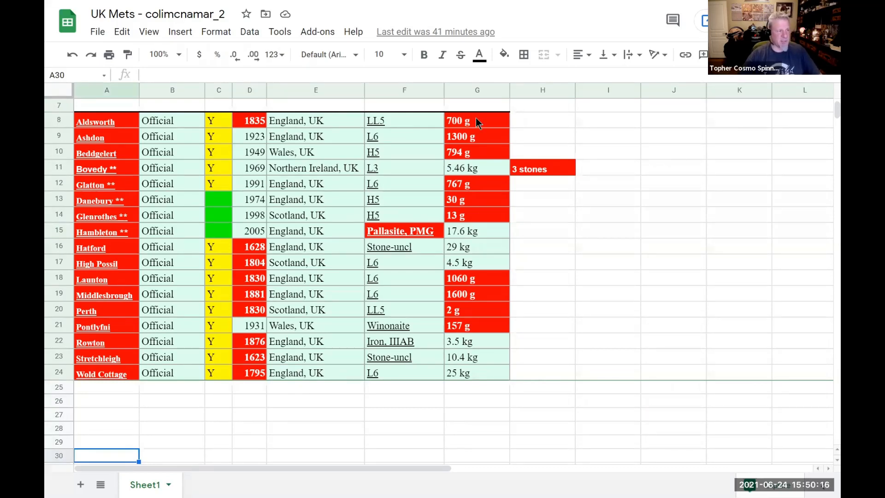
pyautogui.moveTo(470, 157)
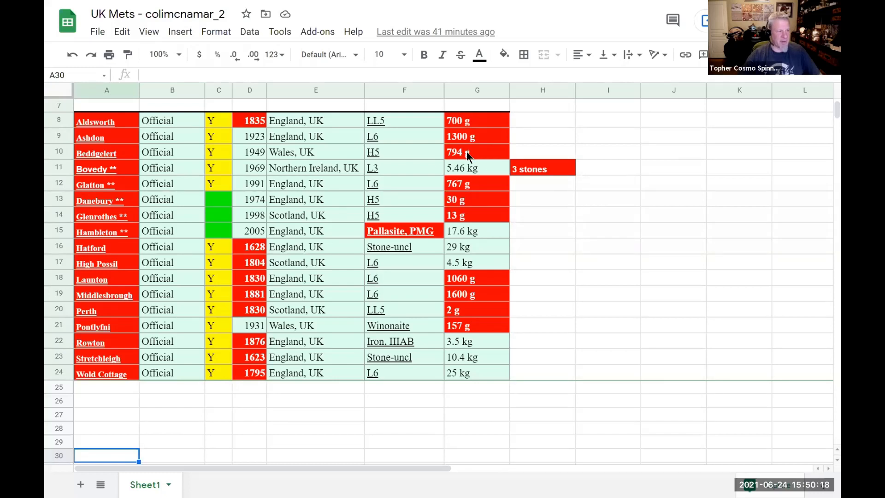
pyautogui.moveTo(463, 216)
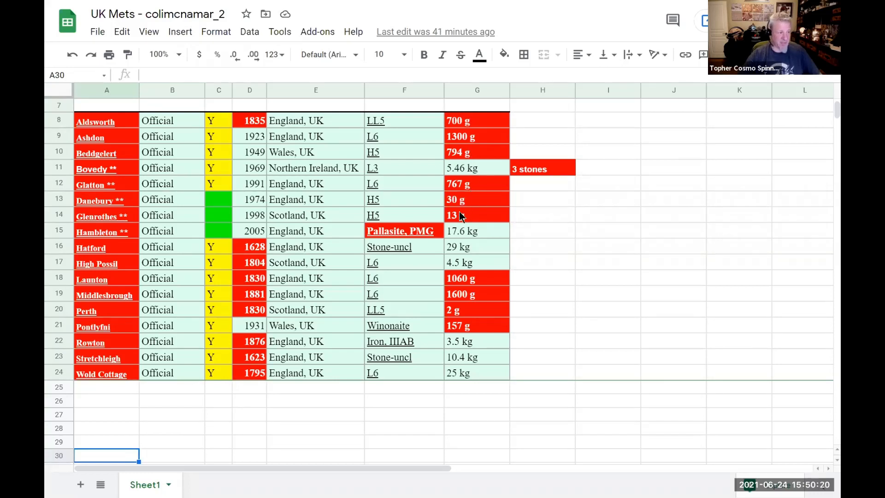
pyautogui.moveTo(463, 315)
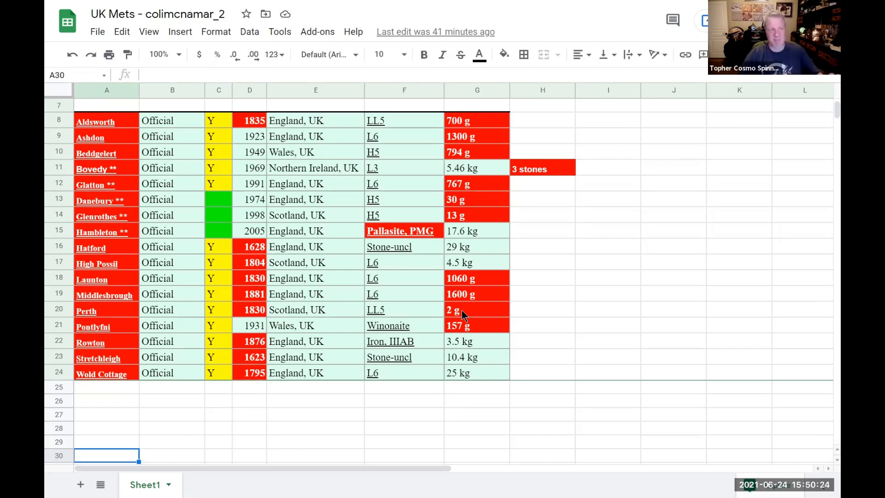
pyautogui.moveTo(252, 281)
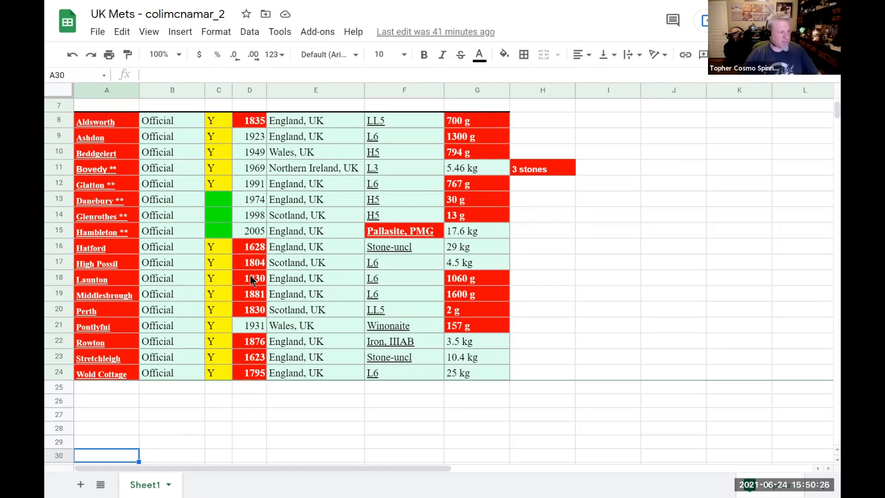
pyautogui.moveTo(219, 282)
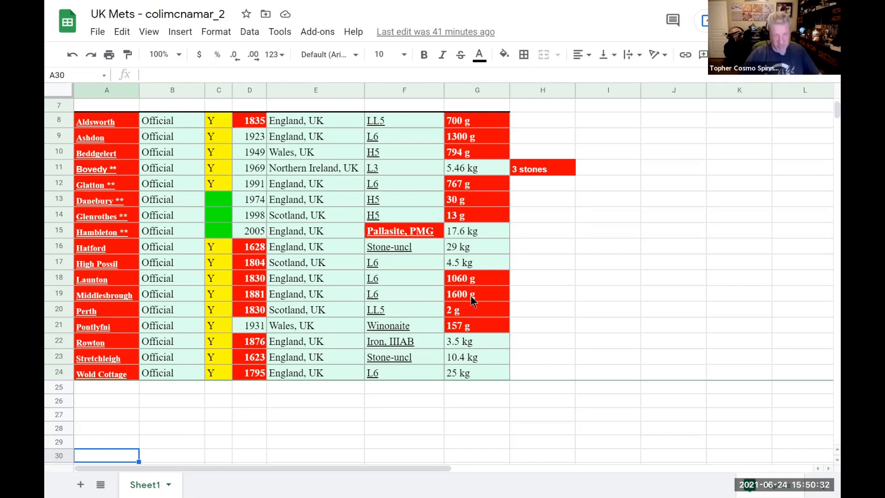
pyautogui.moveTo(209, 157)
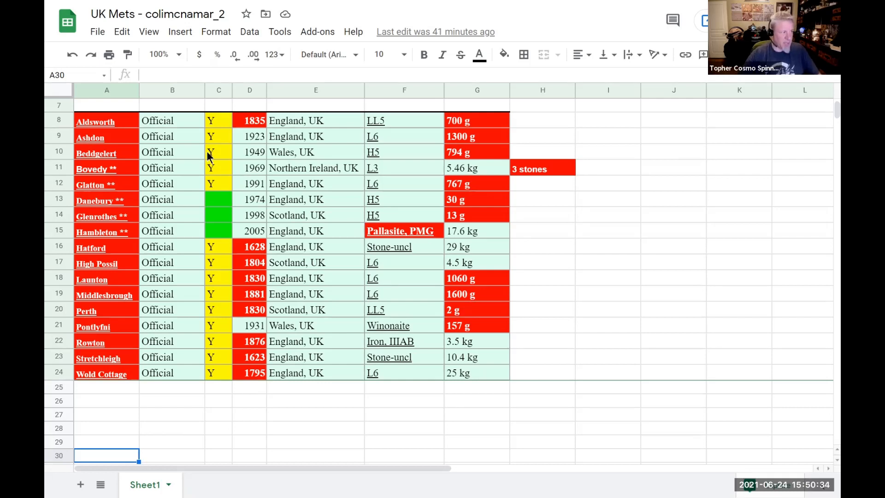
pyautogui.click(249, 168)
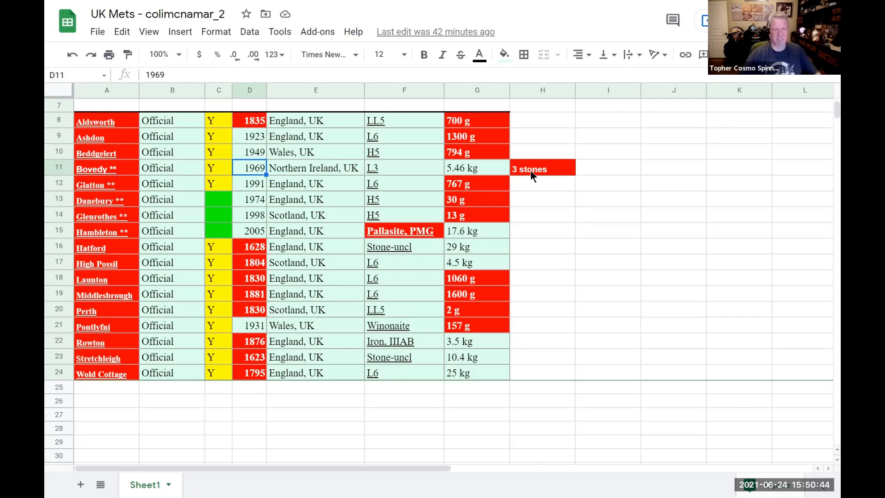
pyautogui.moveTo(122, 124)
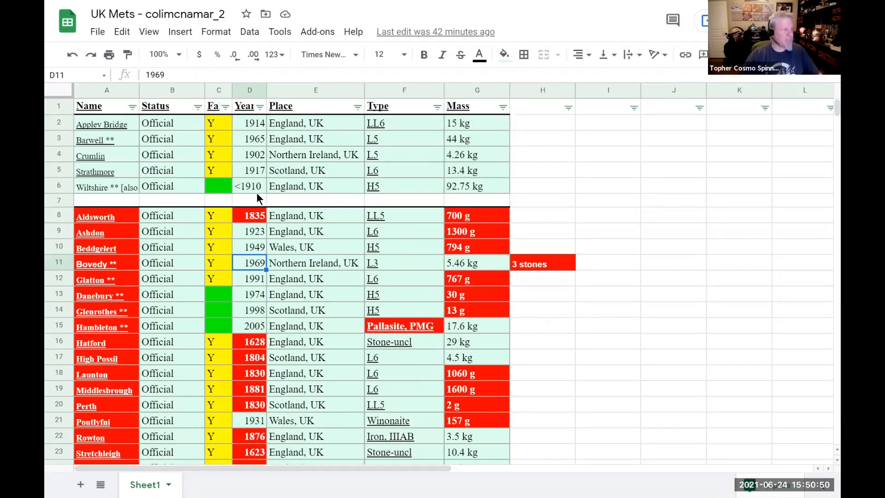
pyautogui.moveTo(521, 125)
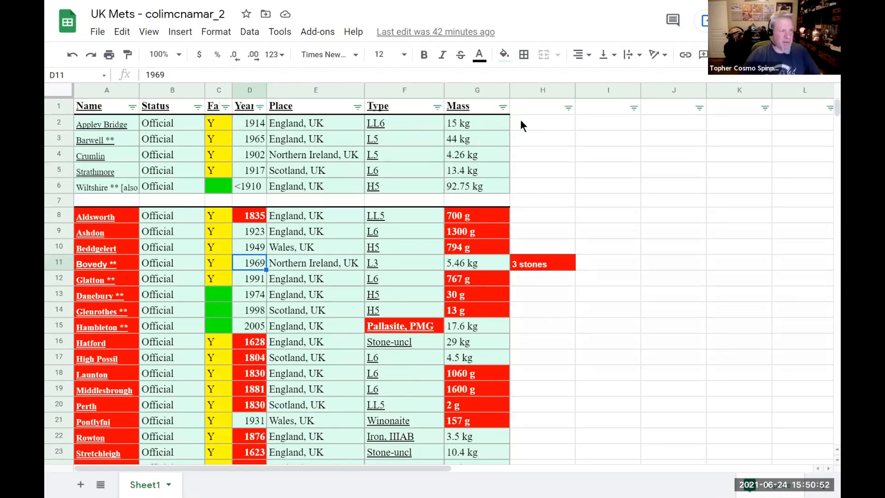
pyautogui.moveTo(121, 128)
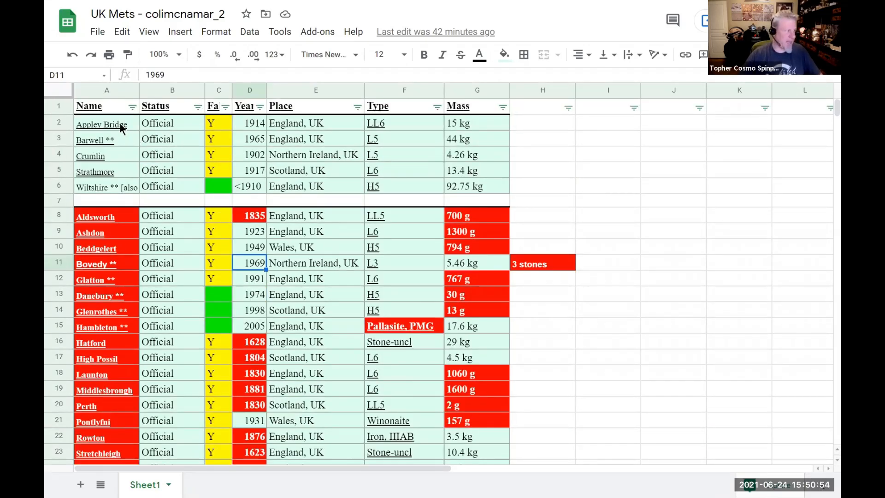
pyautogui.click(542, 186)
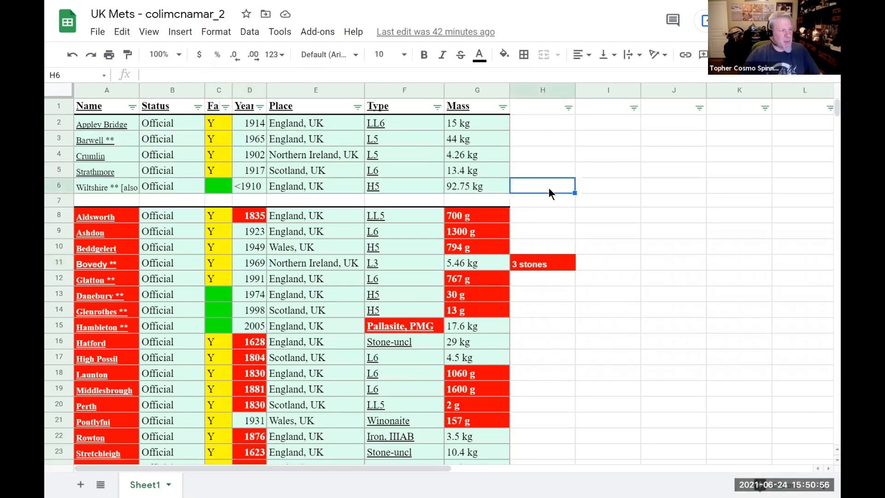
pyautogui.moveTo(377, 190)
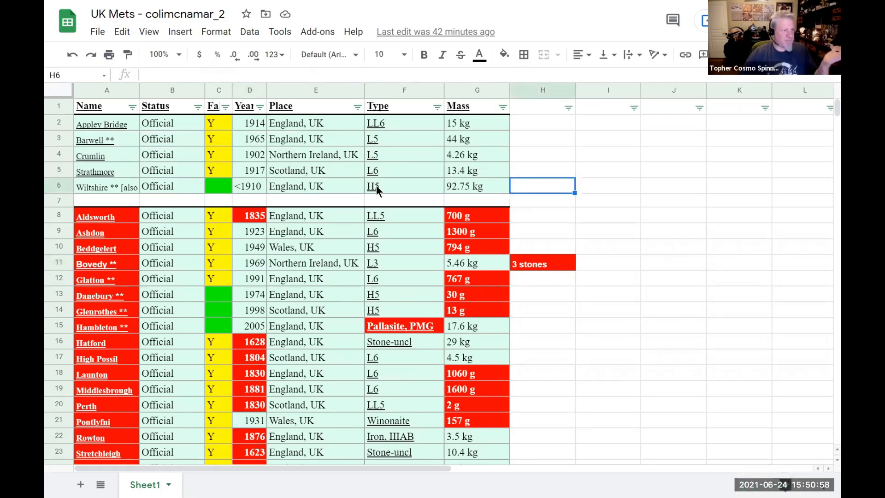
pyautogui.moveTo(633, 174)
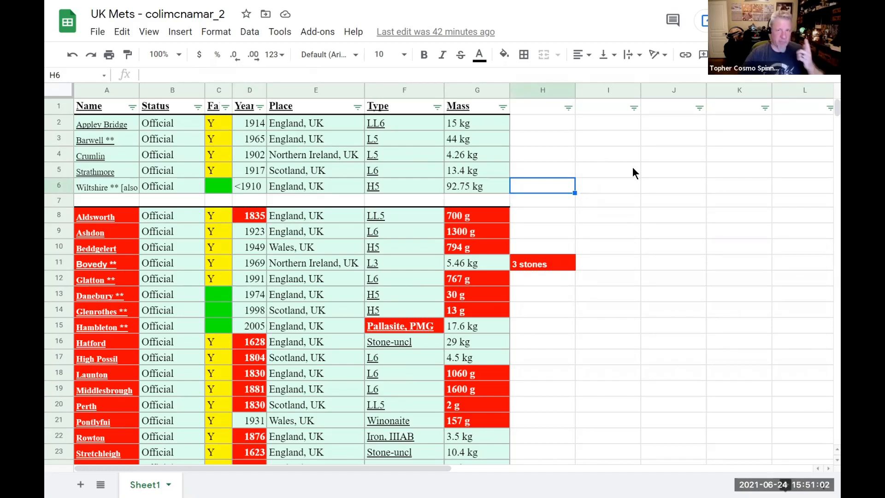
pyautogui.moveTo(620, 176)
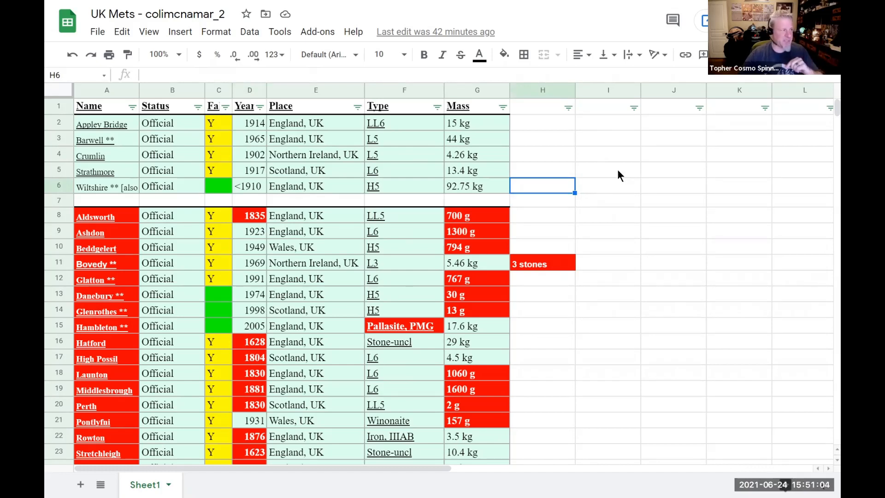
pyautogui.click(219, 90)
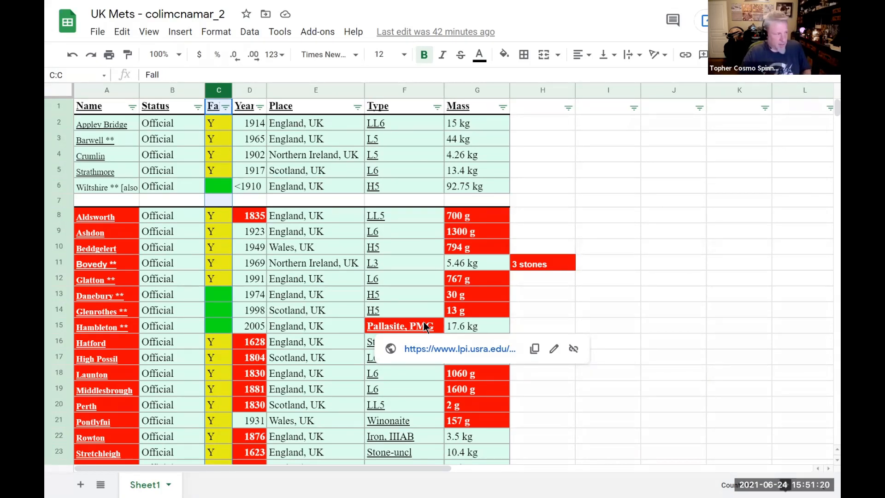
pyautogui.moveTo(243, 259)
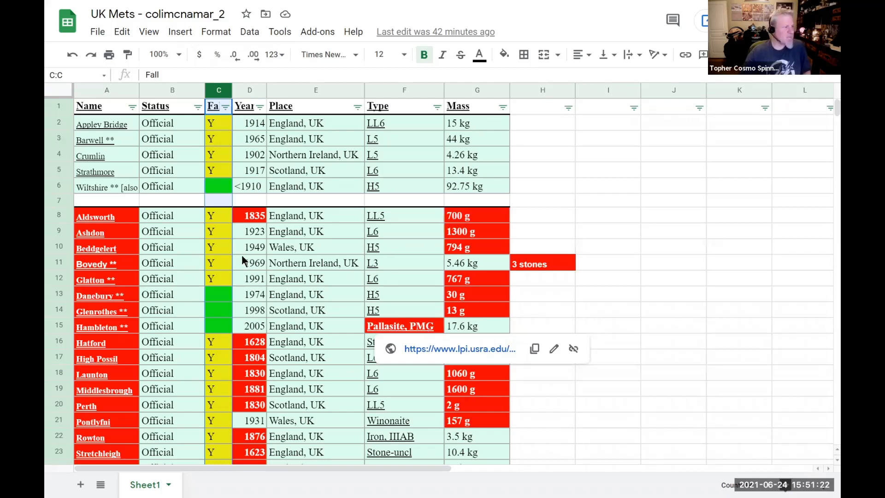
pyautogui.click(249, 246)
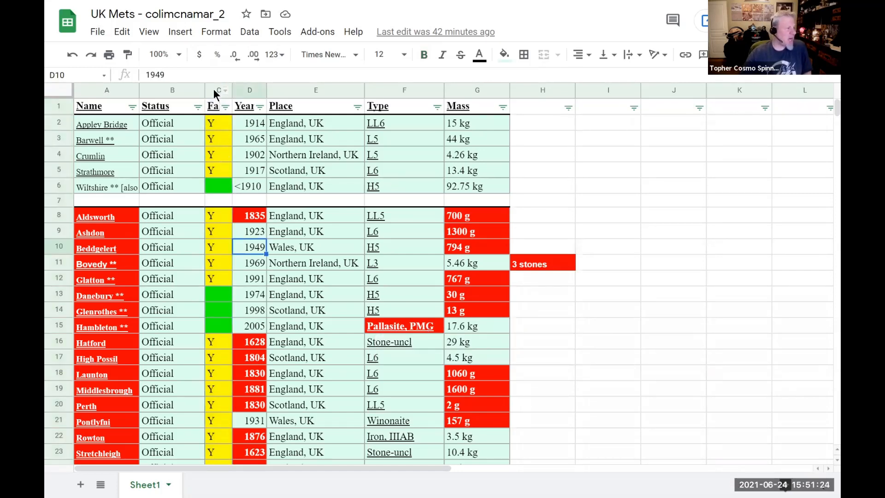
pyautogui.click(218, 91)
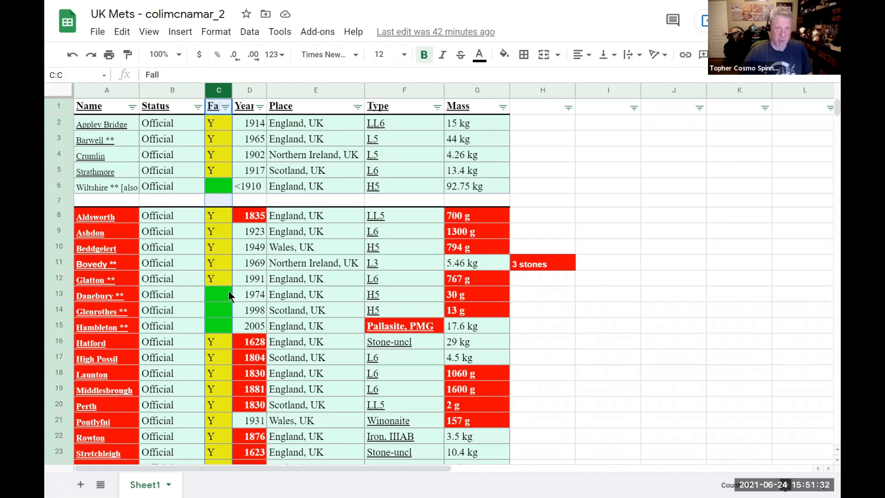
pyautogui.click(218, 278)
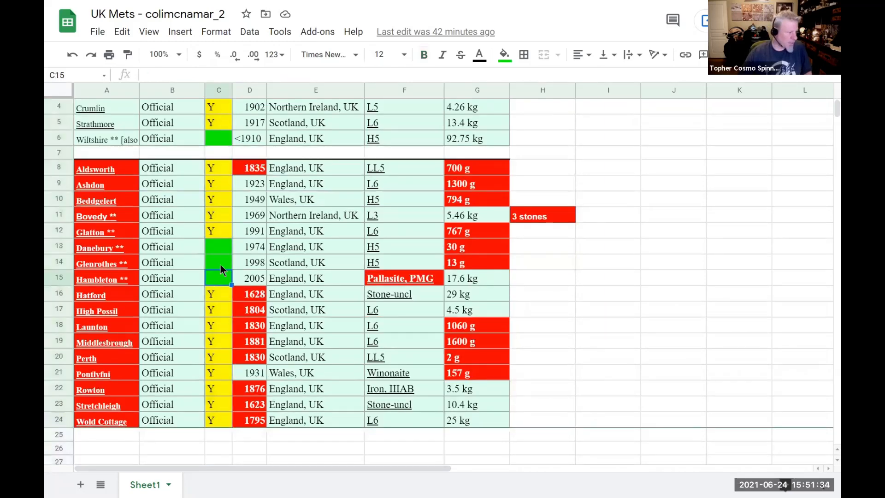
pyautogui.click(218, 247)
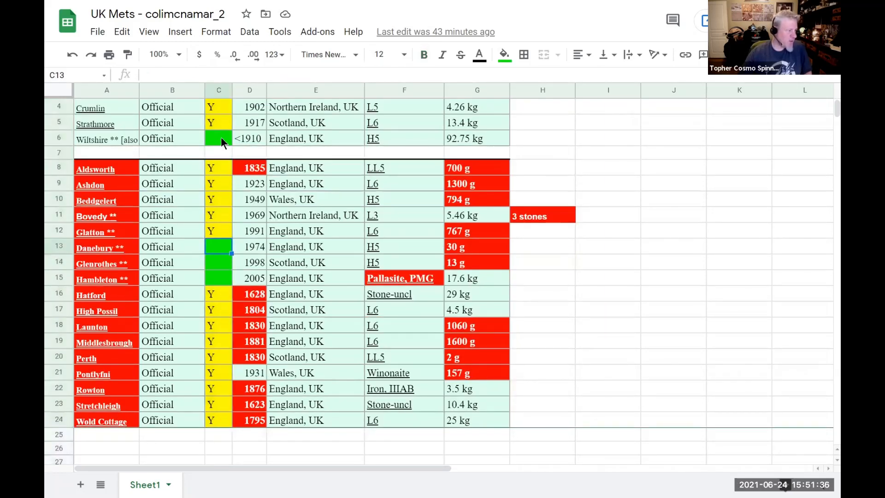
pyautogui.scroll(3)
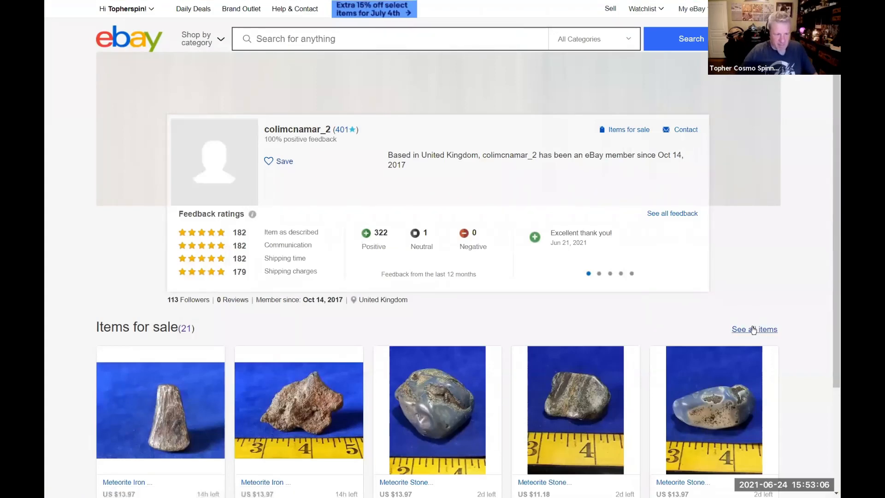
# Open the seller's 243g set of 16 tumbled meteorite stones and start reporting the listing.
pyautogui.click(754, 329)
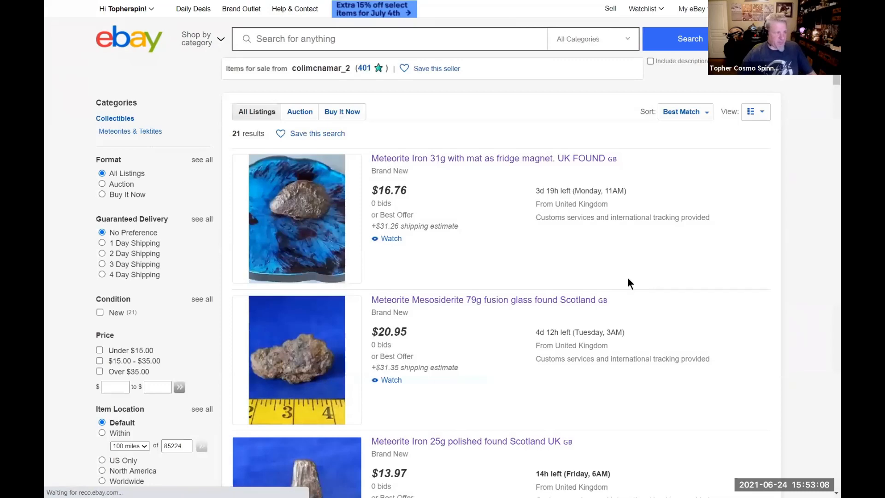
pyautogui.scroll(-3)
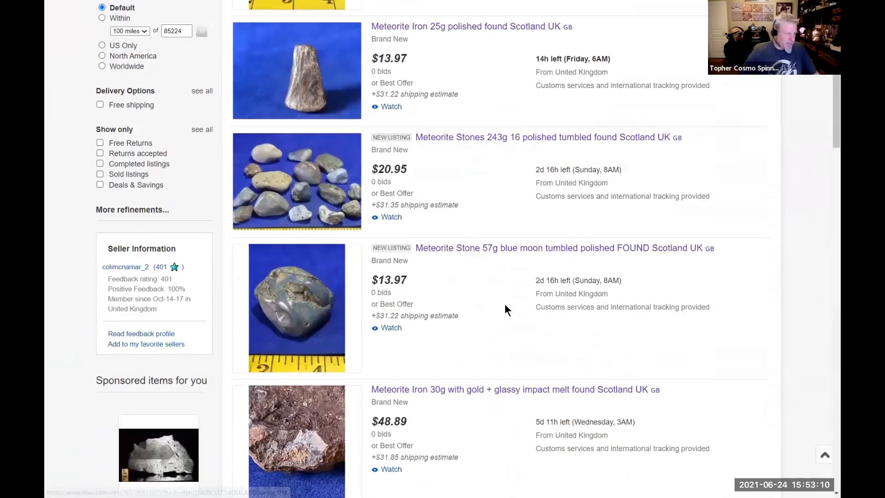
pyautogui.click(546, 138)
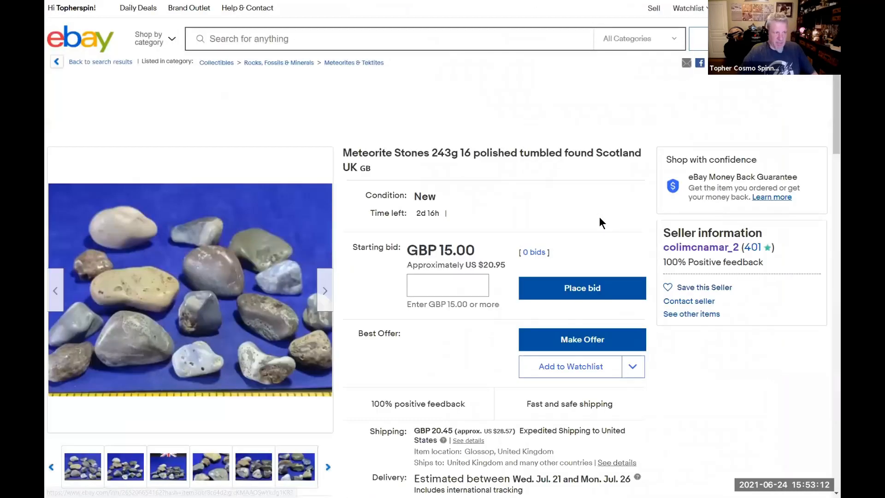
pyautogui.scroll(-3)
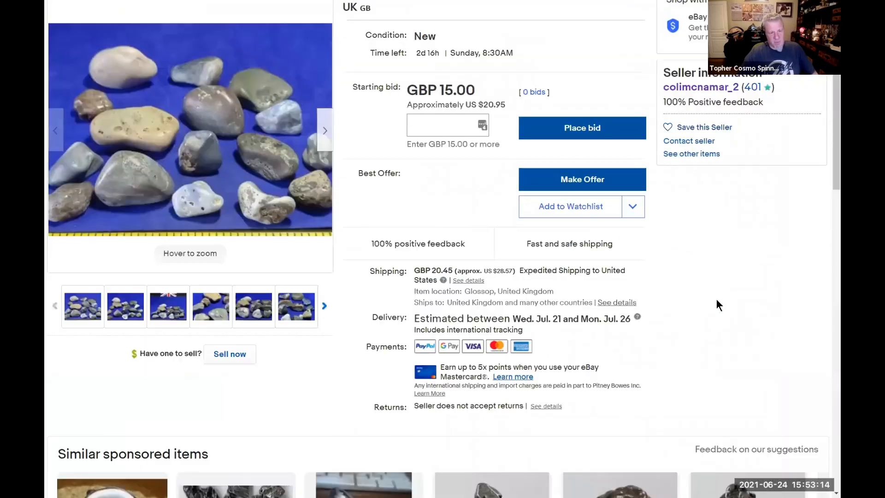
pyautogui.scroll(-3)
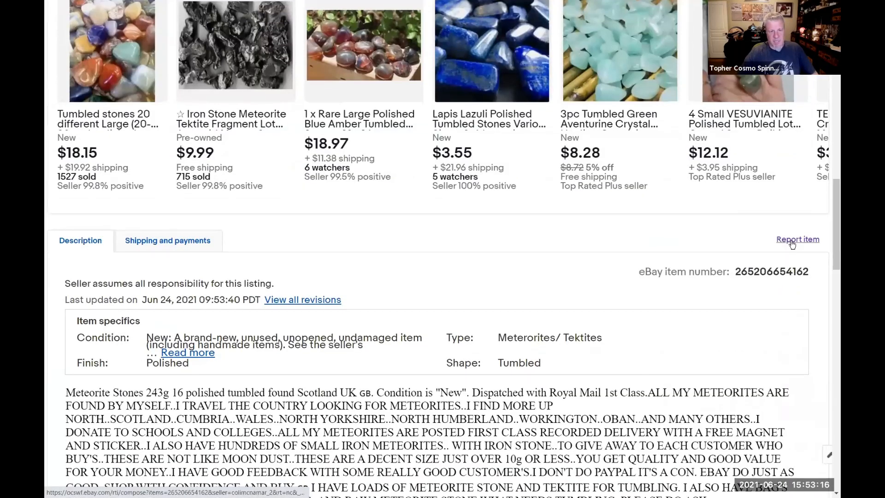
pyautogui.click(797, 239)
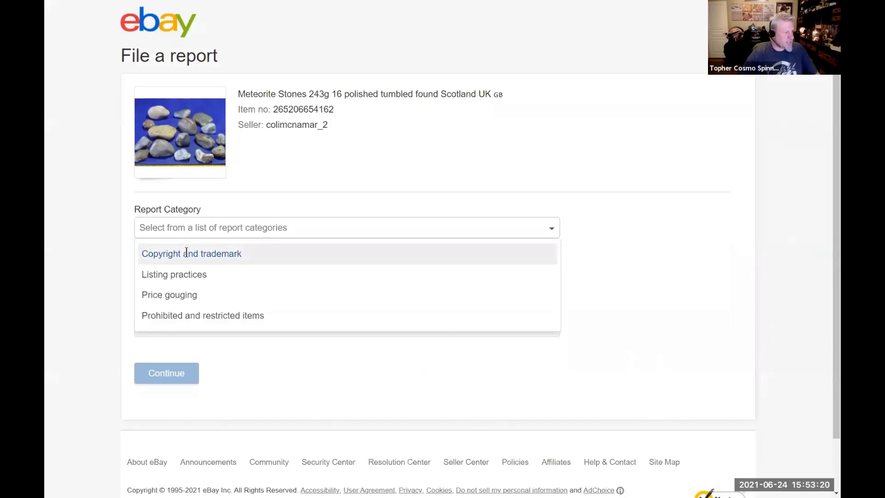
# Report the listing as a counterfeit, fake or replica, stating it is not a real meteorite.
pyautogui.click(191, 253)
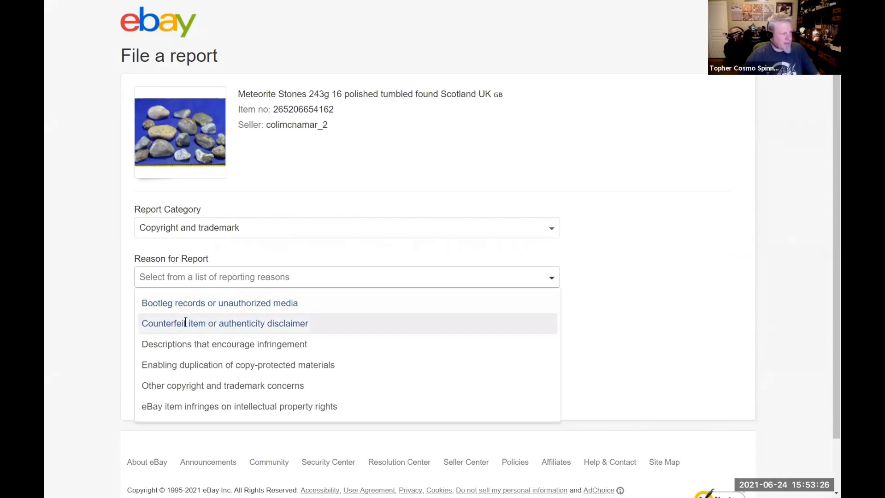
pyautogui.click(224, 323)
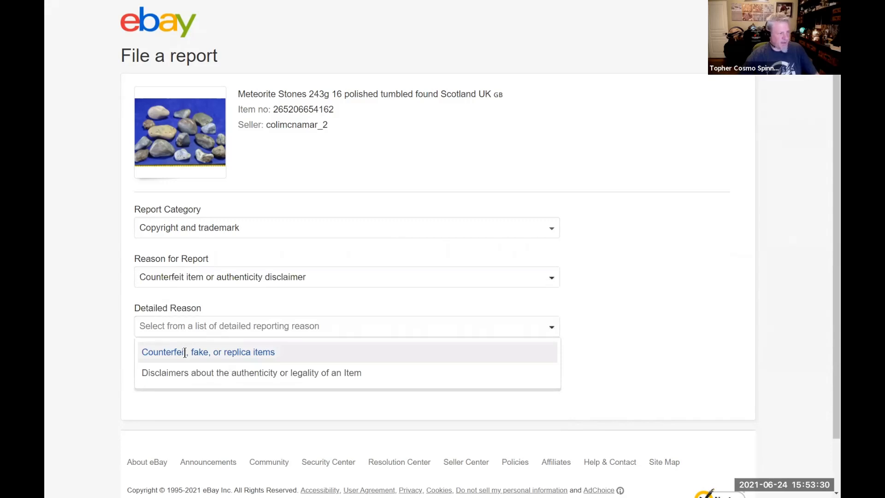
pyautogui.click(208, 352)
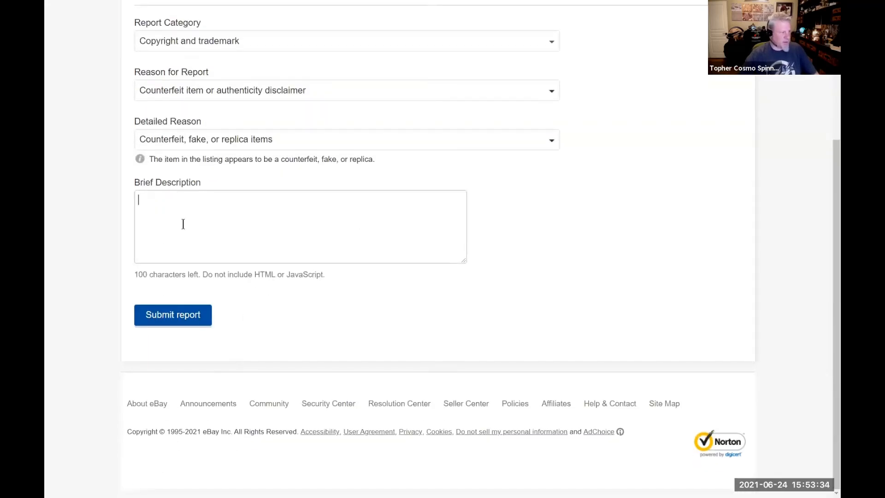
pyautogui.write('This is not a real meteorite. Please end this listing. I am a meteorite specialist. This is FAKE.')
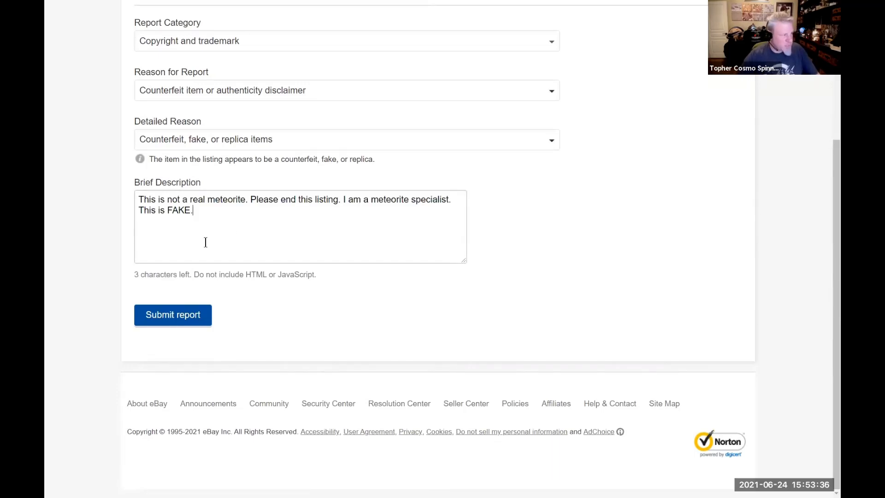
pyautogui.moveTo(276, 291)
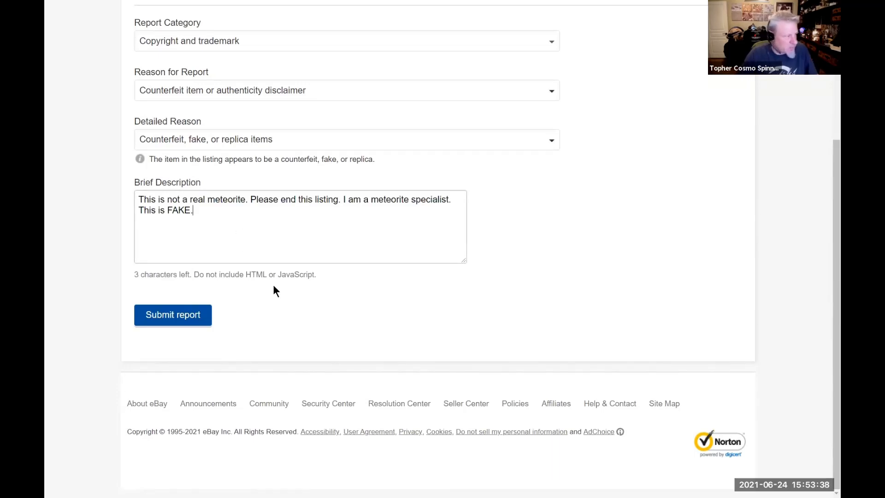
pyautogui.moveTo(319, 305)
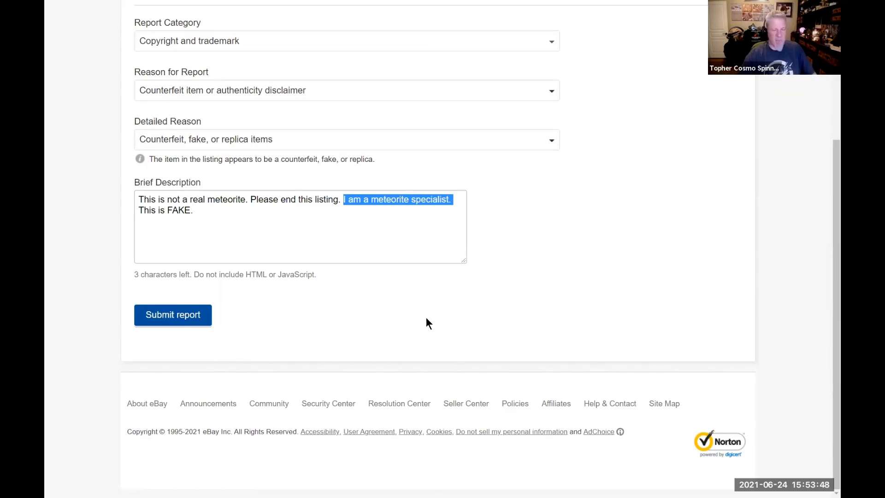
pyautogui.moveTo(220, 286)
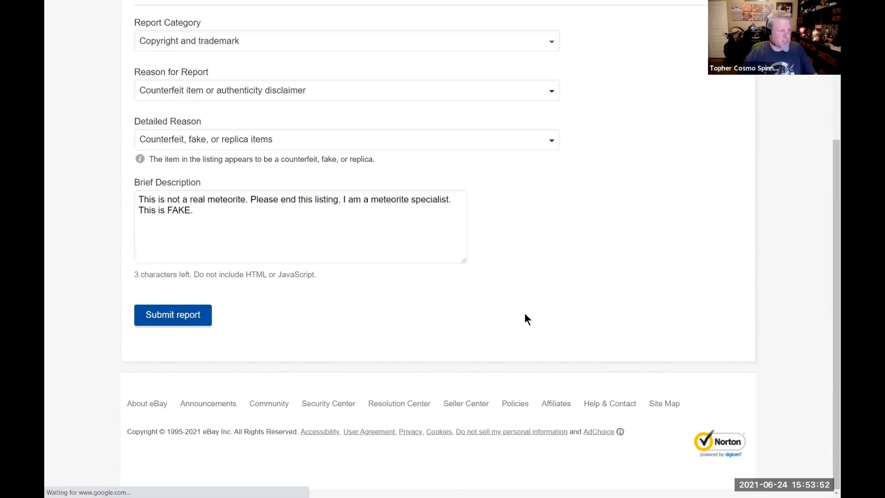
pyautogui.click(173, 314)
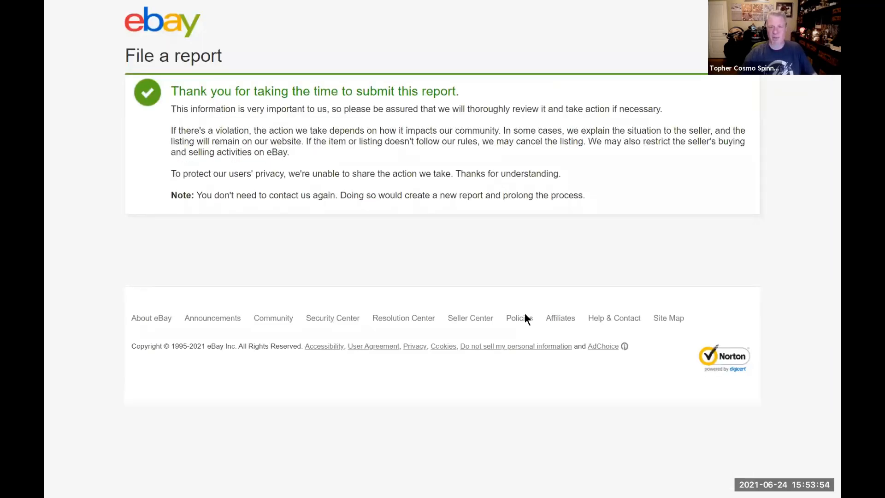
pyautogui.moveTo(528, 318)
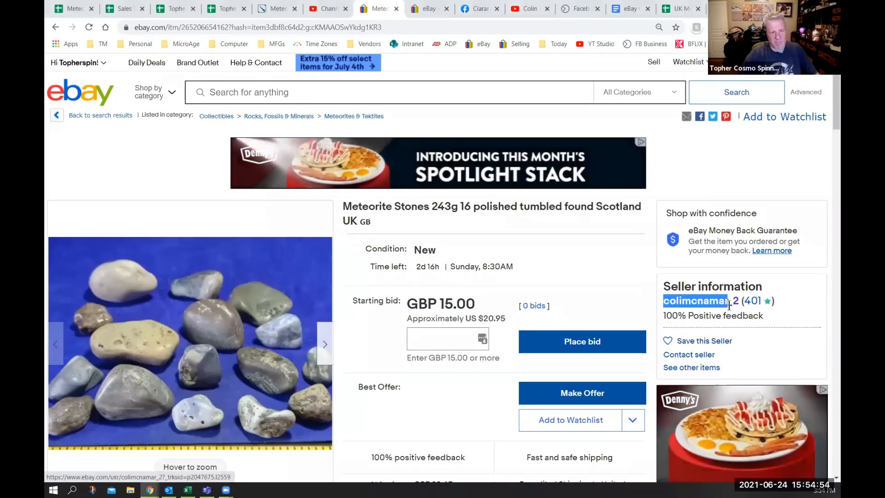
# Copy the seller's username from the 243g stones listing and go to Customer Service help.
pyautogui.rightClick(696, 300)
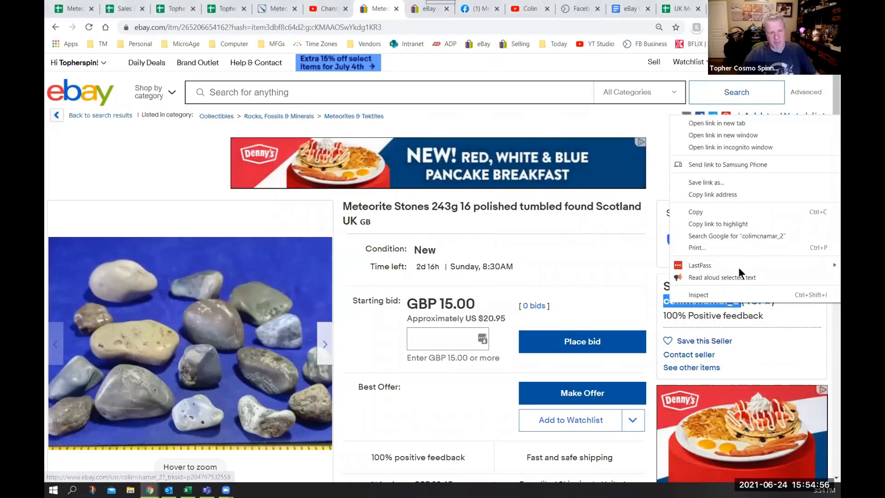
pyautogui.click(450, 133)
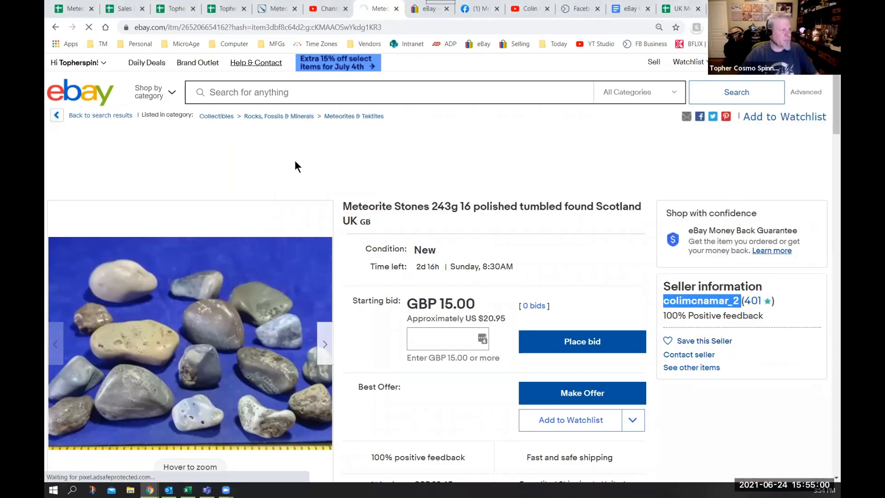
pyautogui.click(255, 62)
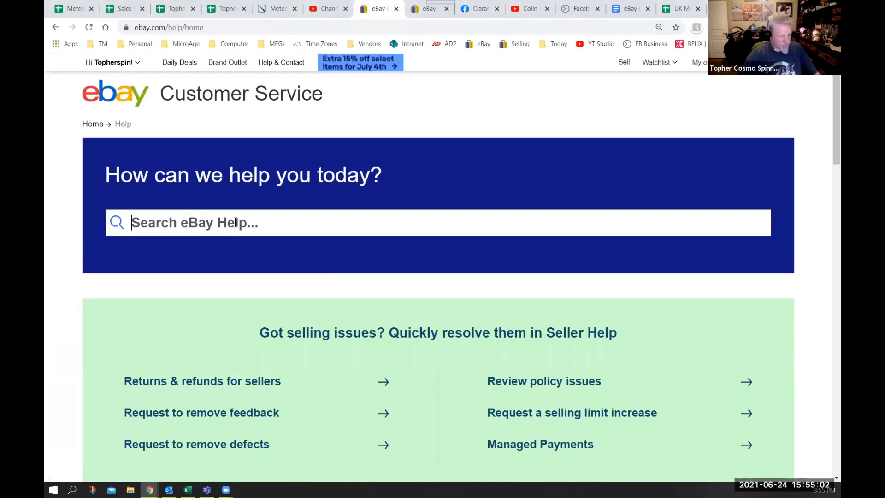
# Search Help for 'report a seller' and choose to report a seller policy violation.
pyautogui.write('report')
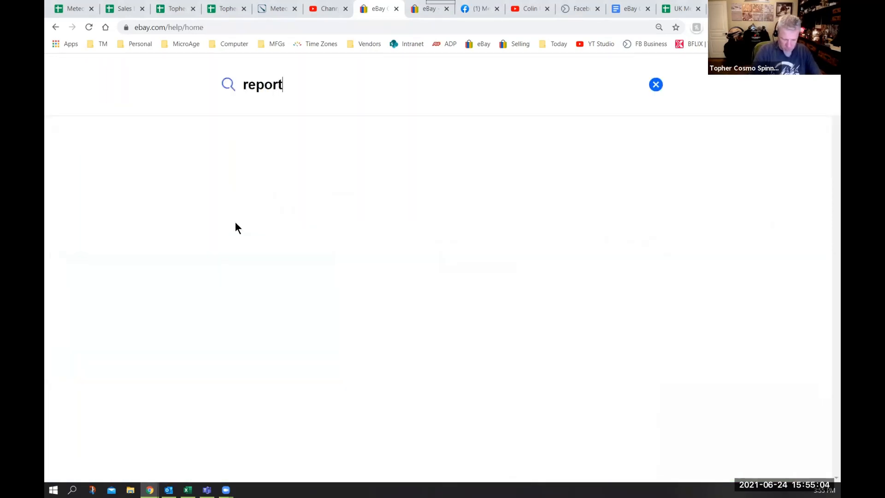
pyautogui.write('a seller')
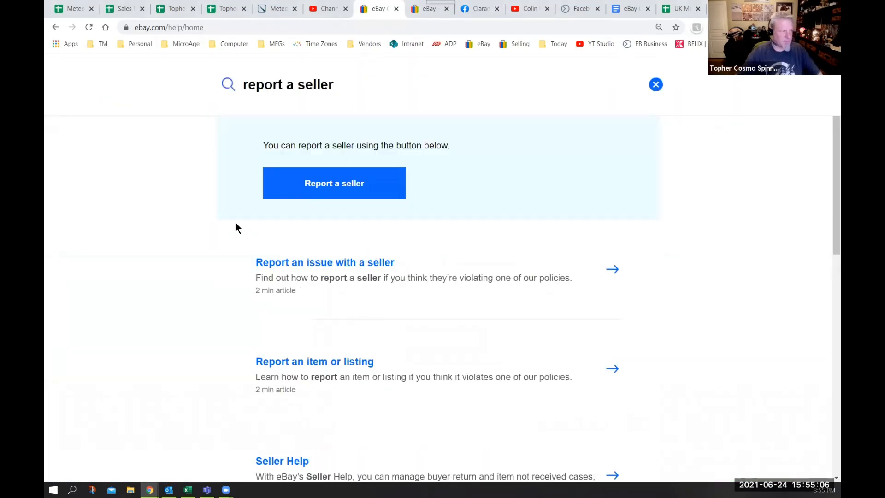
pyautogui.click(334, 183)
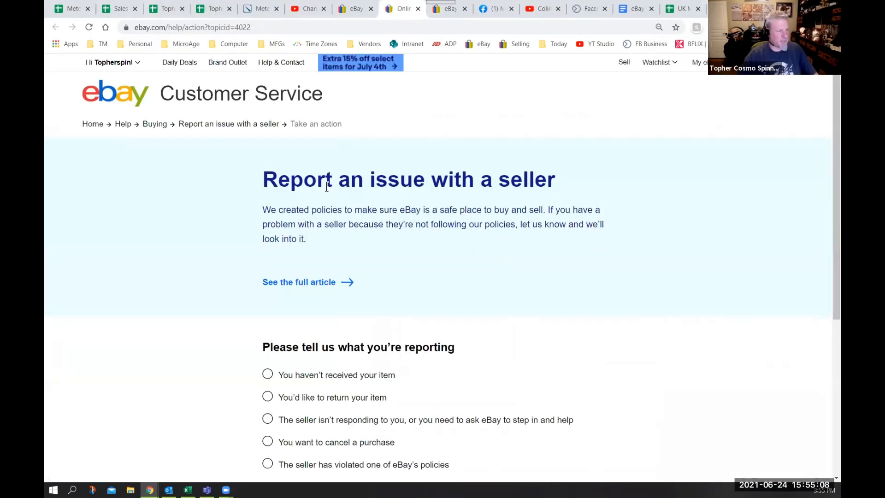
pyautogui.scroll(-3)
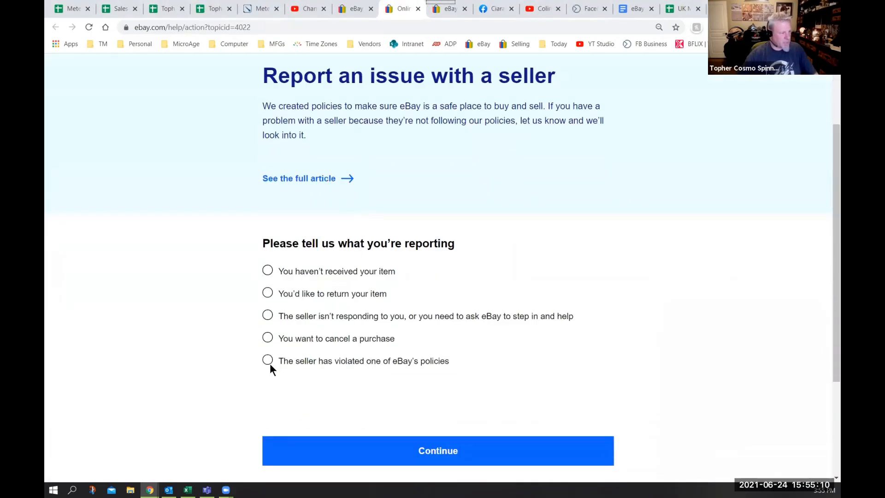
pyautogui.click(266, 360)
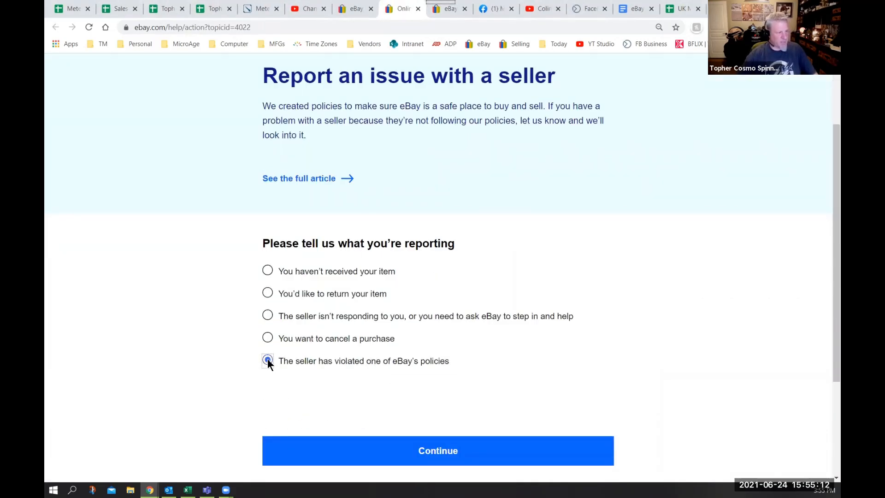
pyautogui.click(437, 450)
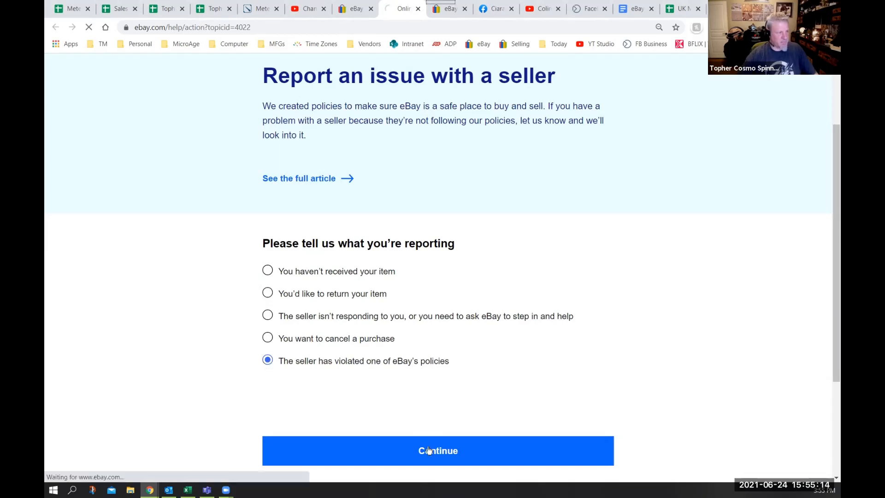
pyautogui.click(437, 450)
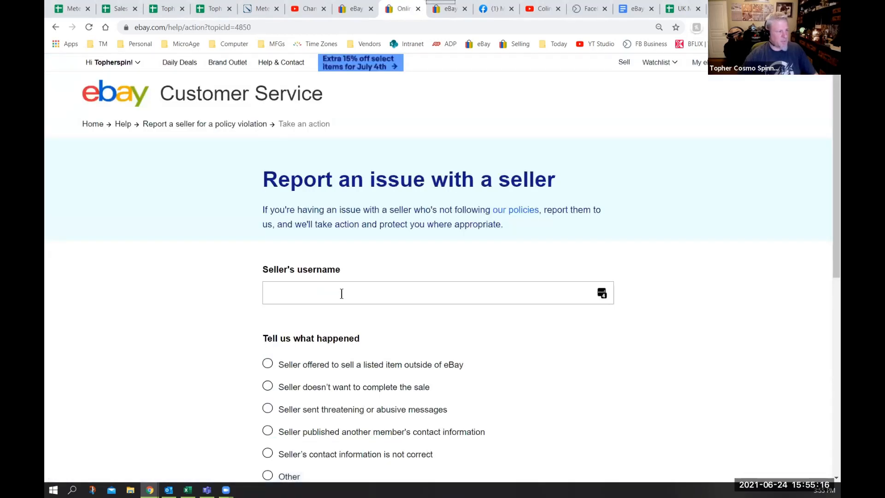
pyautogui.write('colimcnamar_2')
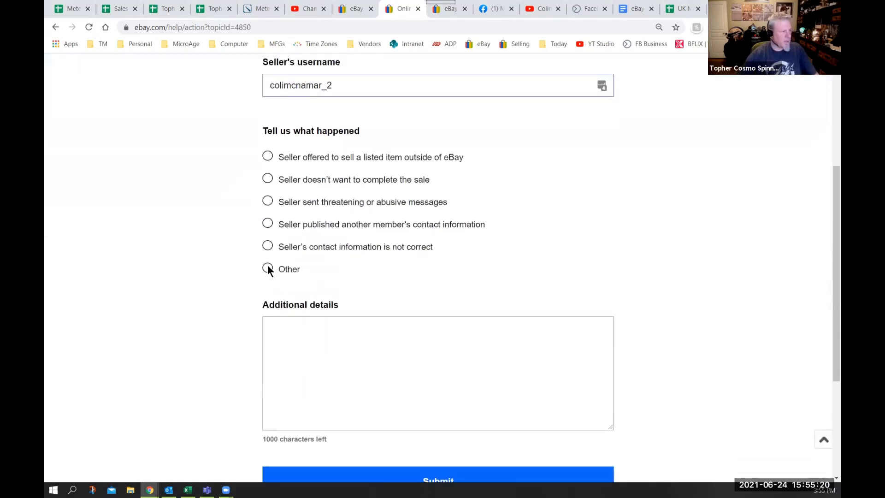
pyautogui.click(267, 269)
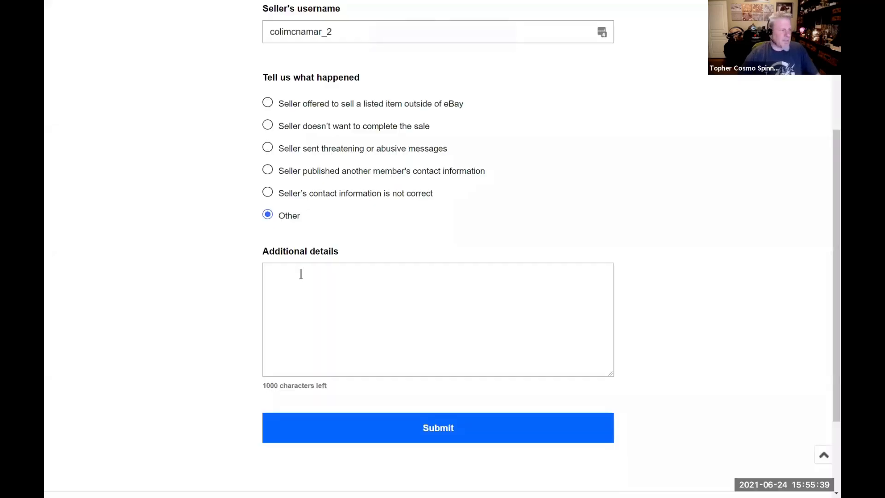
pyautogui.rightClick(301, 274)
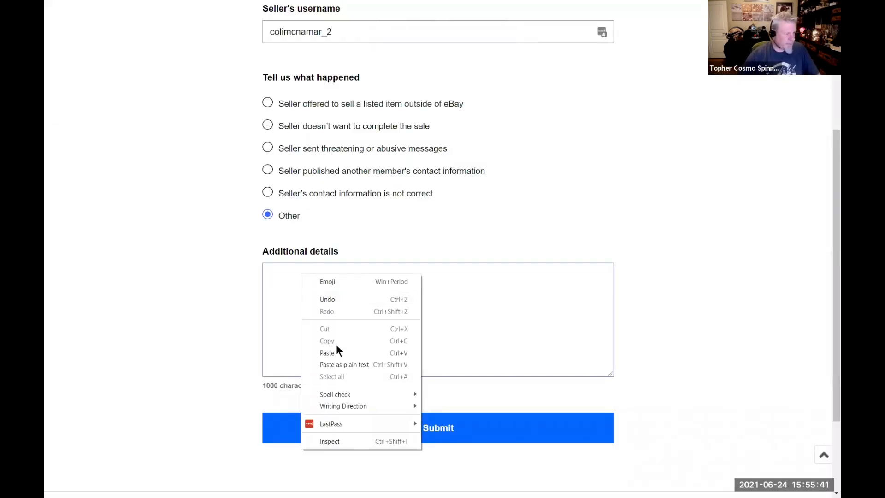
pyautogui.click(327, 353)
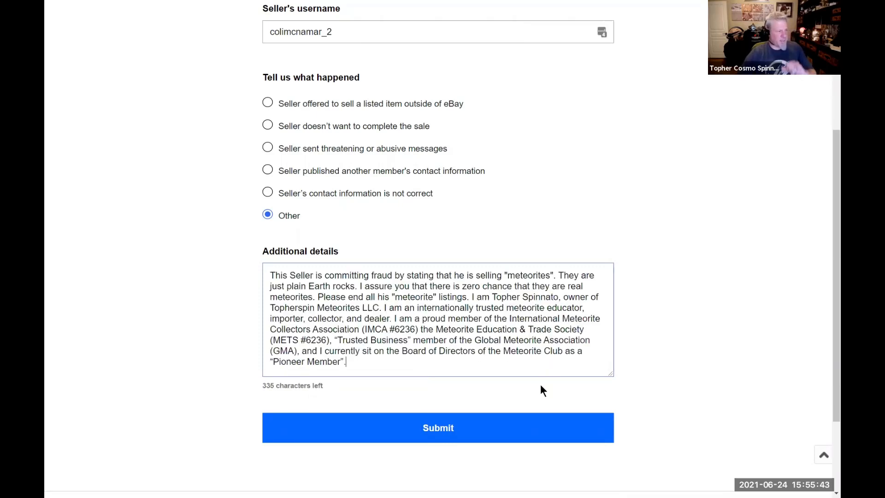
pyautogui.moveTo(725, 339)
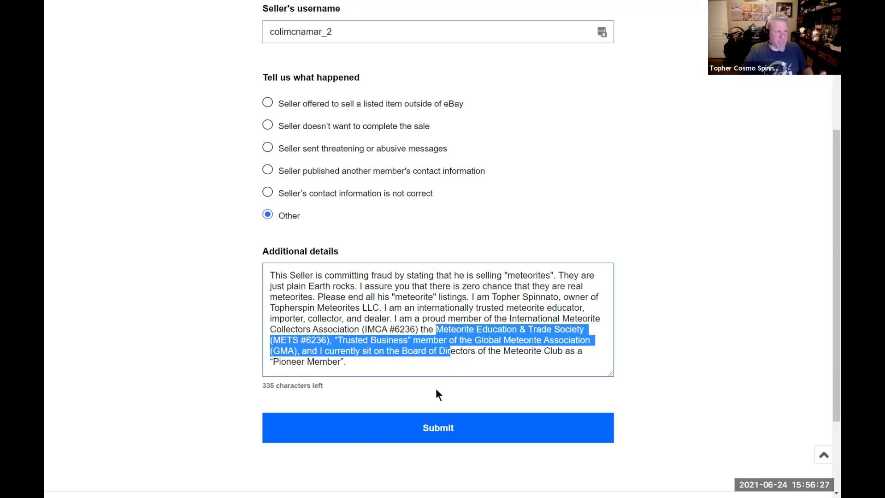
pyautogui.click(438, 427)
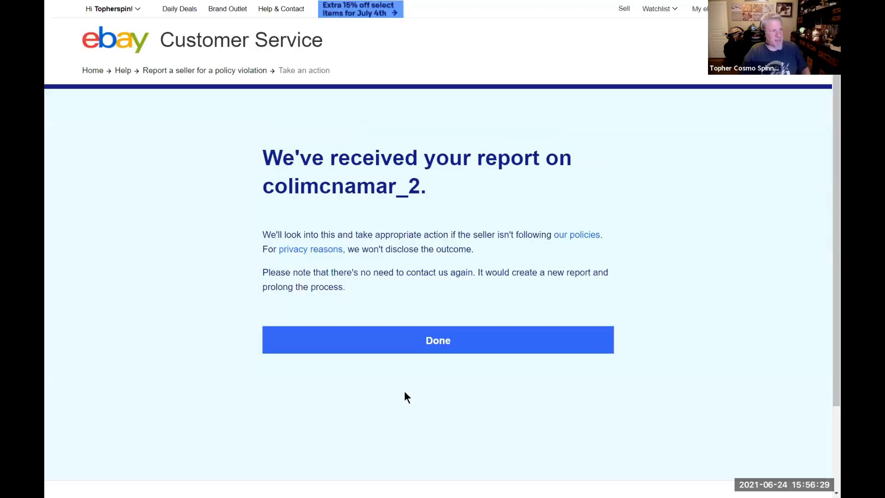
pyautogui.moveTo(421, 304)
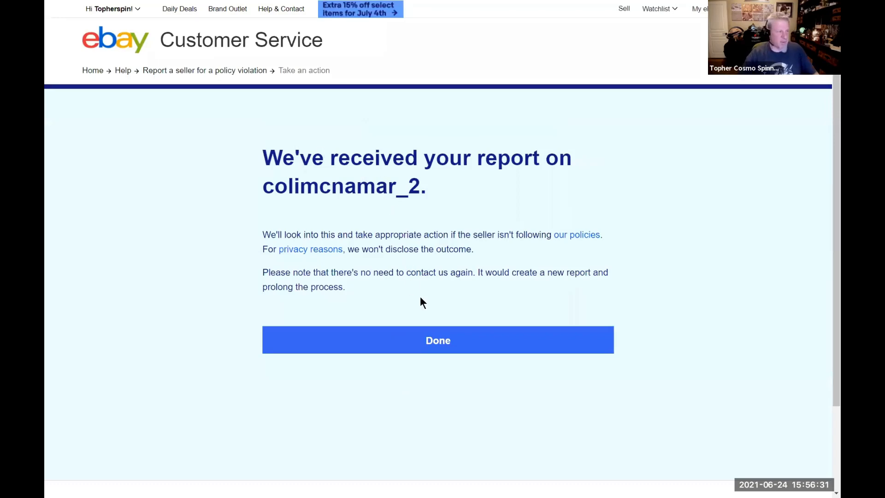